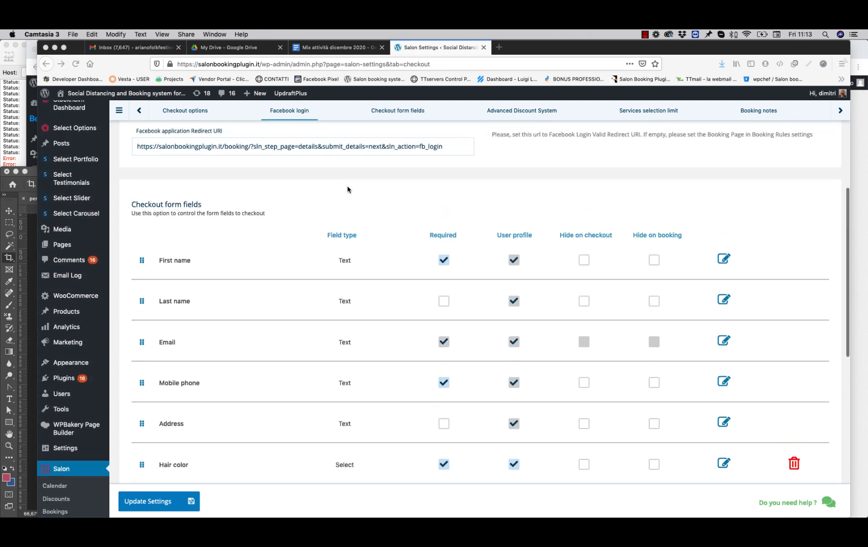
Scroll down to the checkout fields and delete the old Hair color field.
scroll("down", 3)
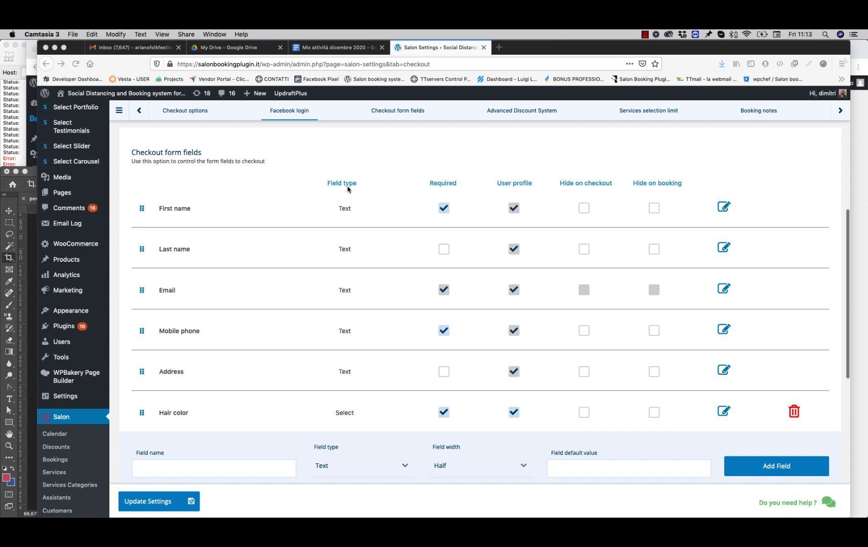
scroll("down", 3)
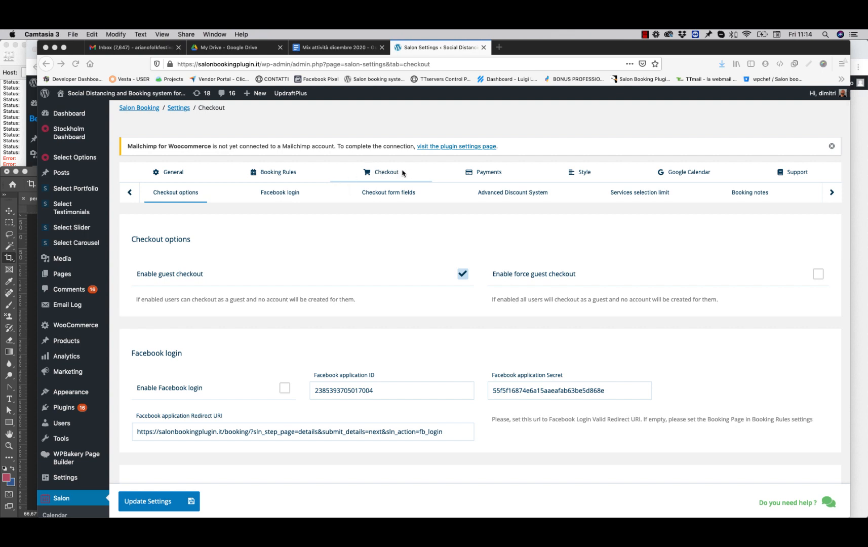
mouse_move(381, 178)
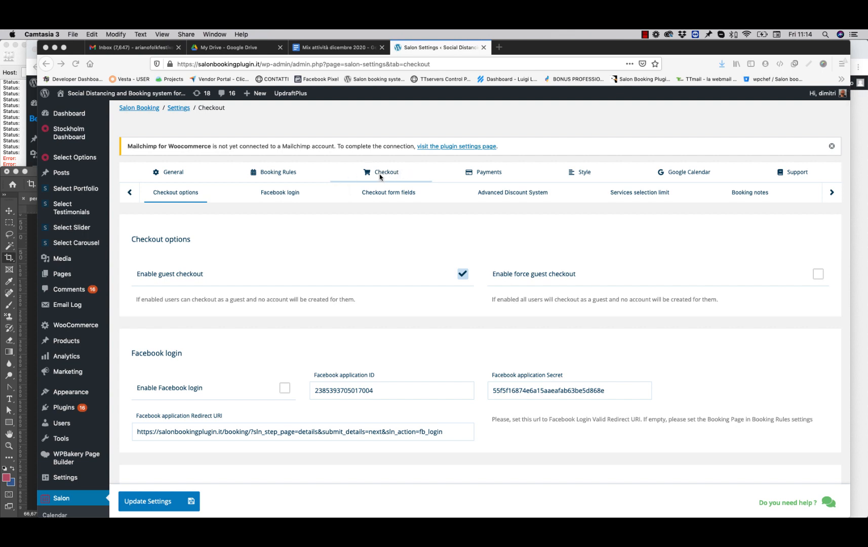
scroll("down", 3)
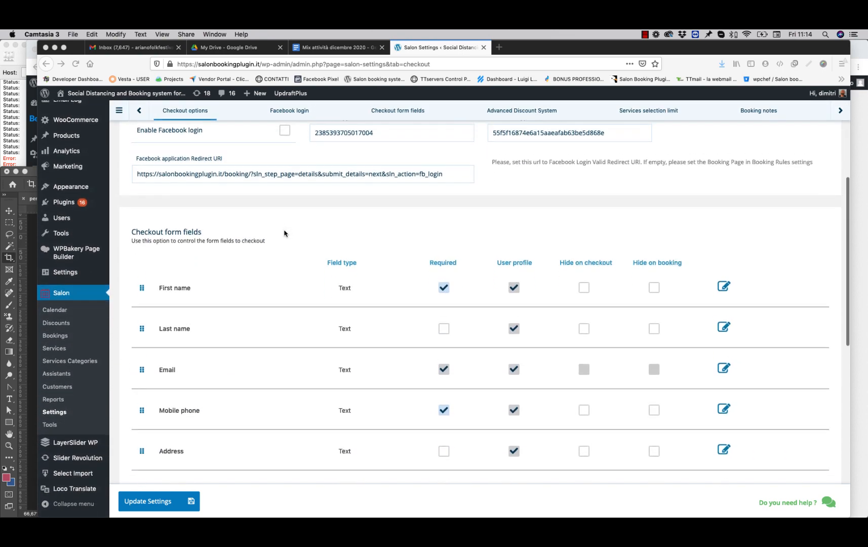
scroll("down", 3)
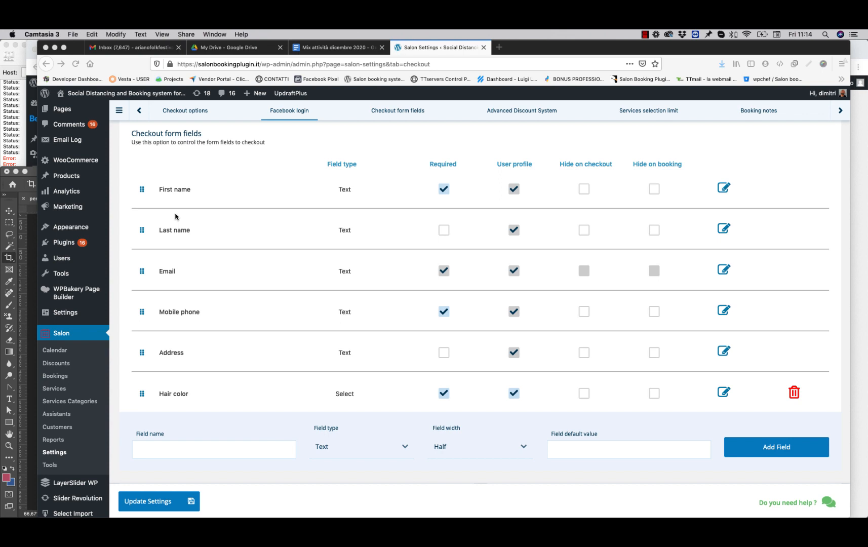
mouse_move(180, 230)
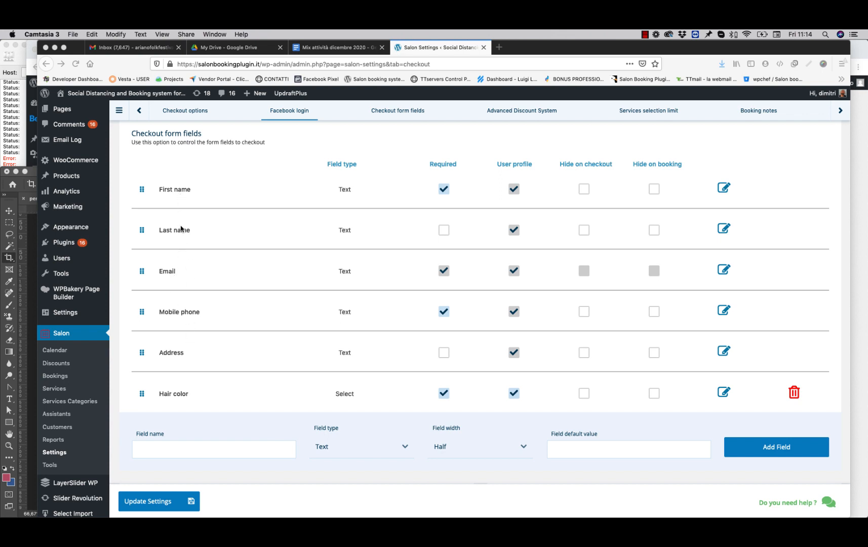
mouse_move(167, 199)
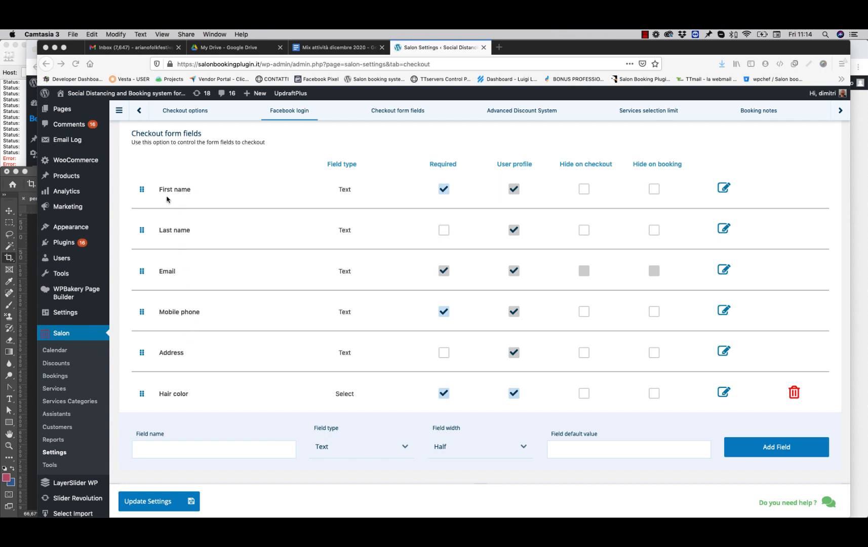
mouse_move(193, 242)
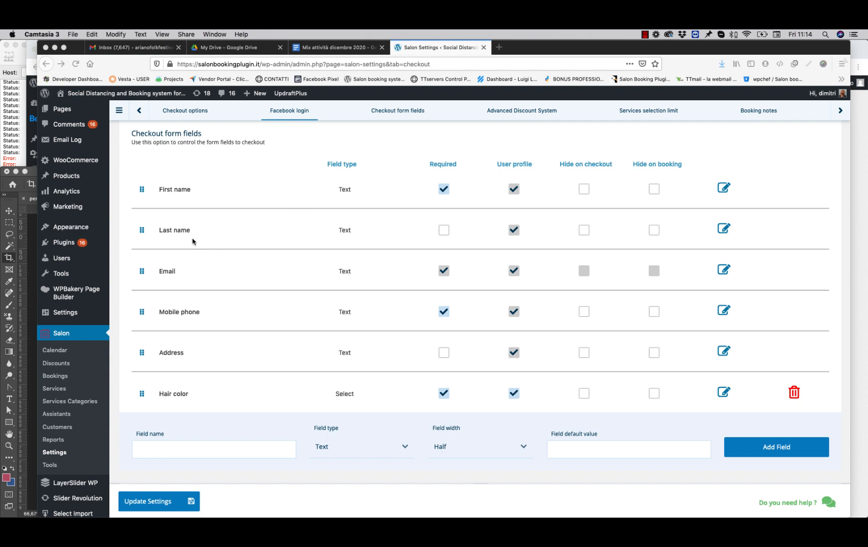
mouse_move(204, 316)
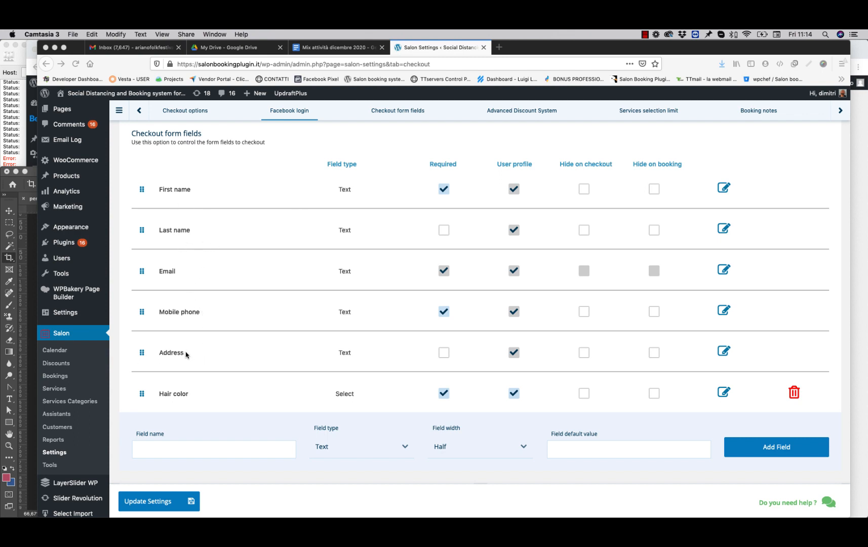
mouse_move(592, 171)
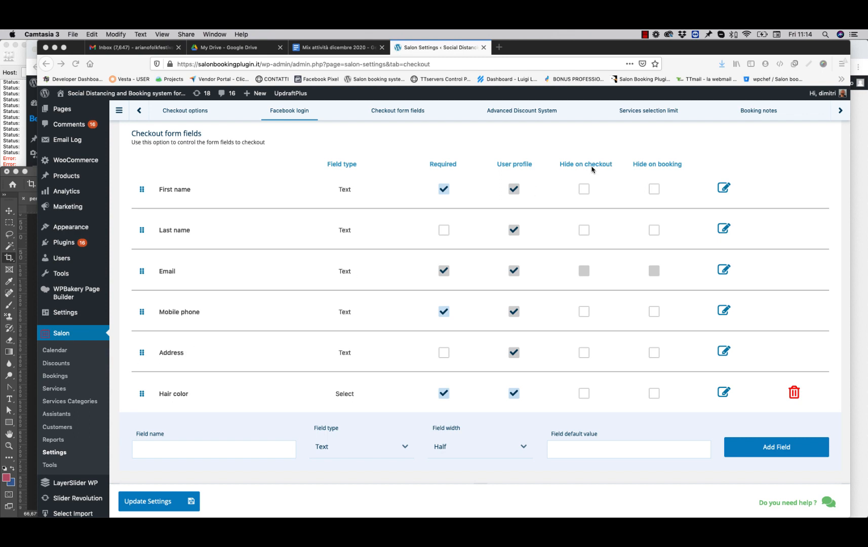
scroll("down", 3)
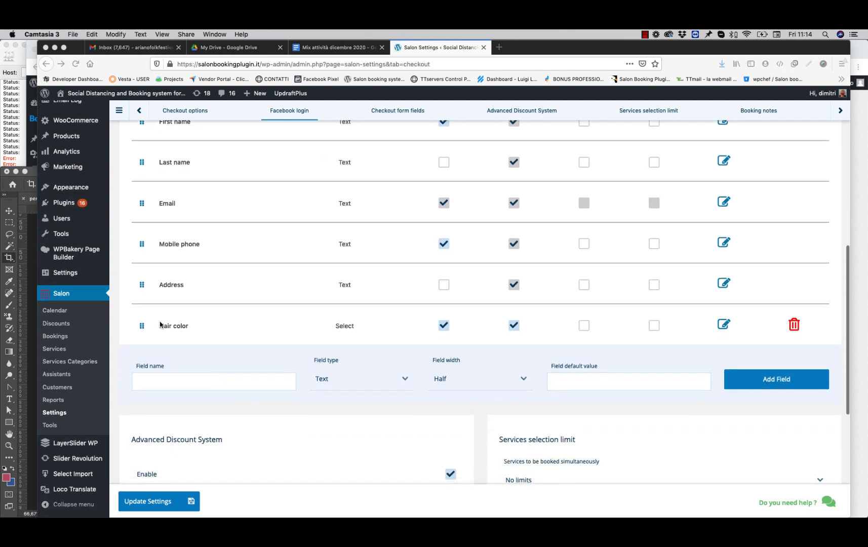
mouse_move(777, 319)
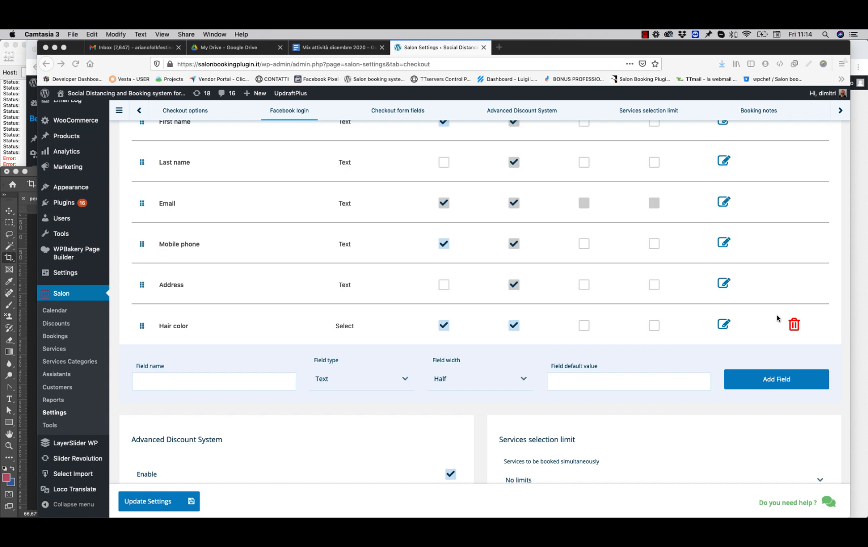
mouse_move(191, 323)
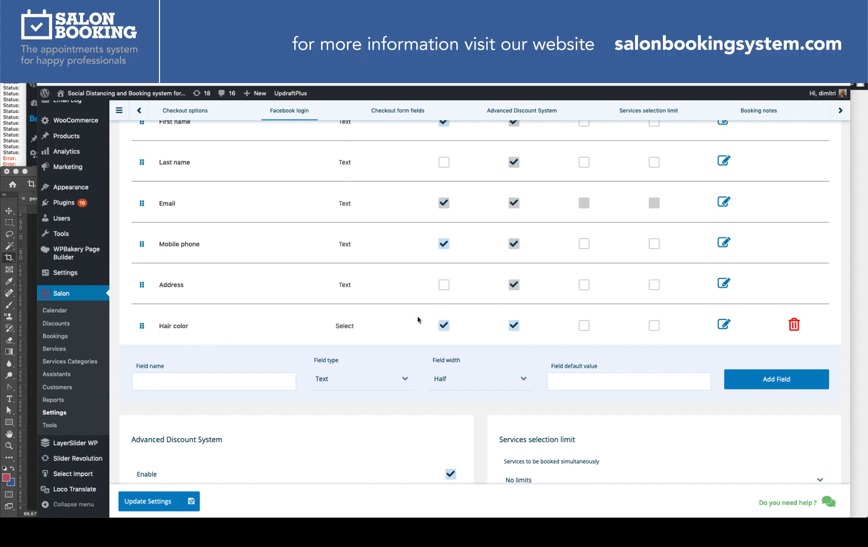
scroll("down", 3)
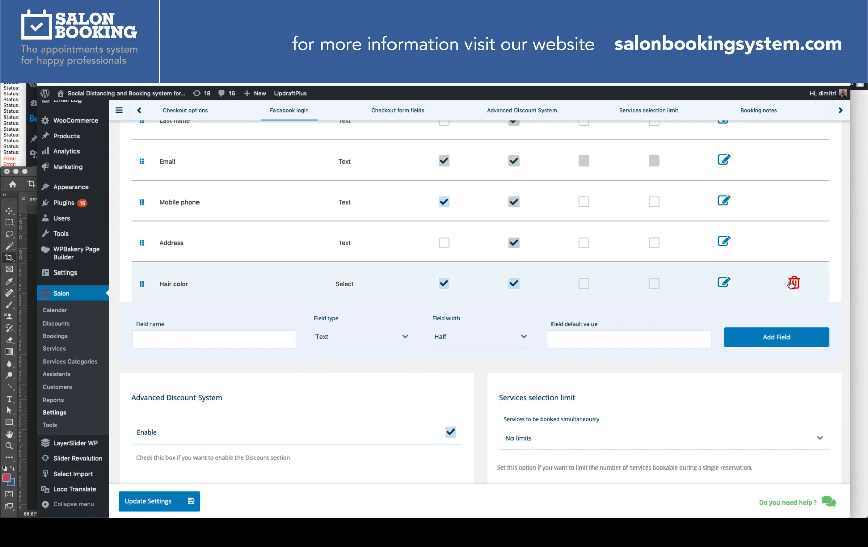
left_click(793, 283)
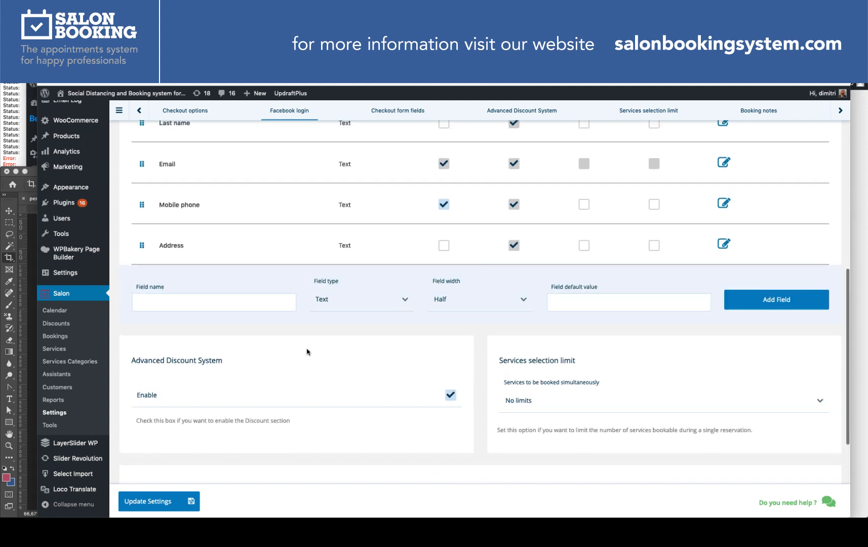
Enter 'Hair color' as the new checkout field's name.
scroll("down", 3)
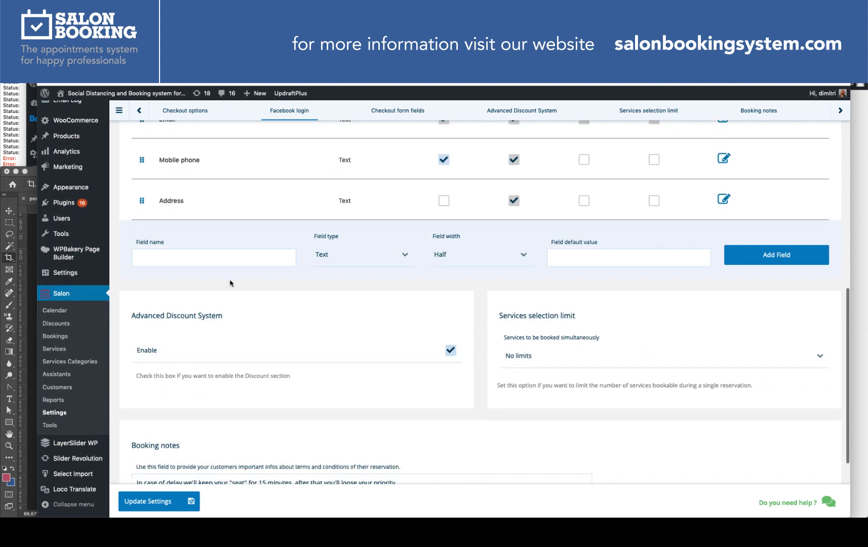
left_click(214, 257)
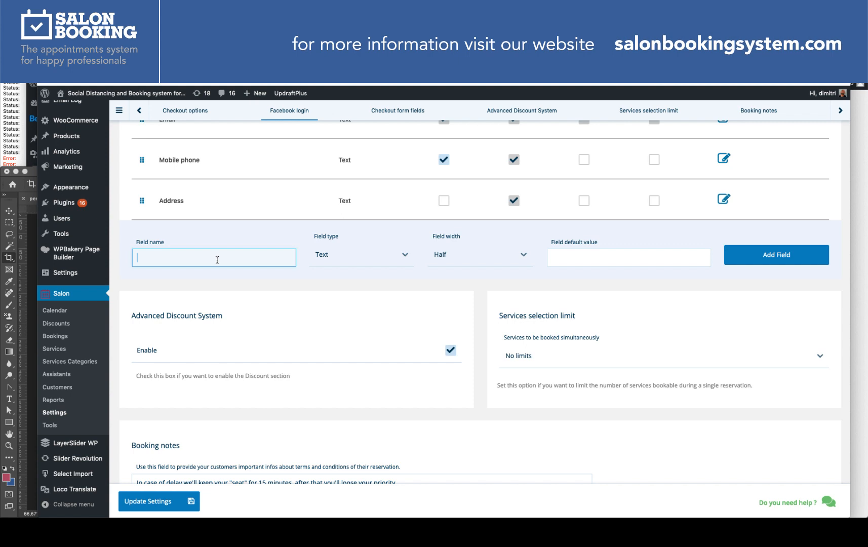
type("Hai")
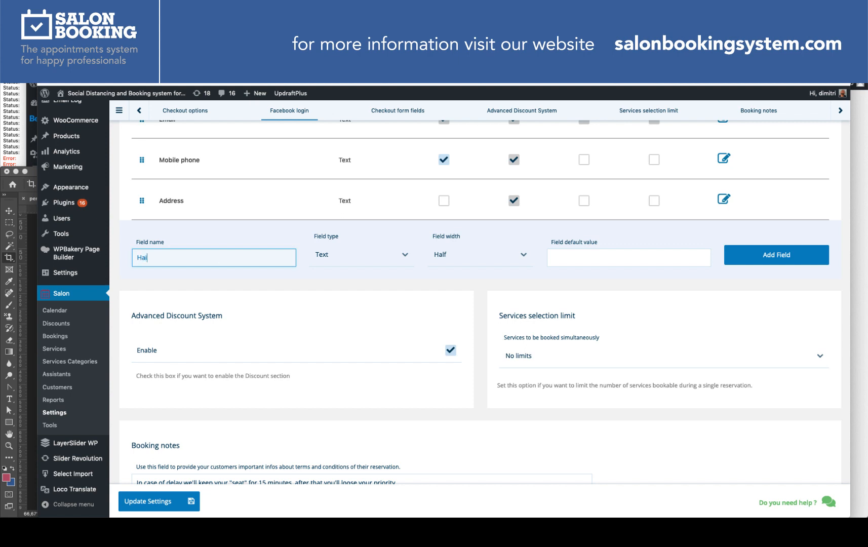
type("er")
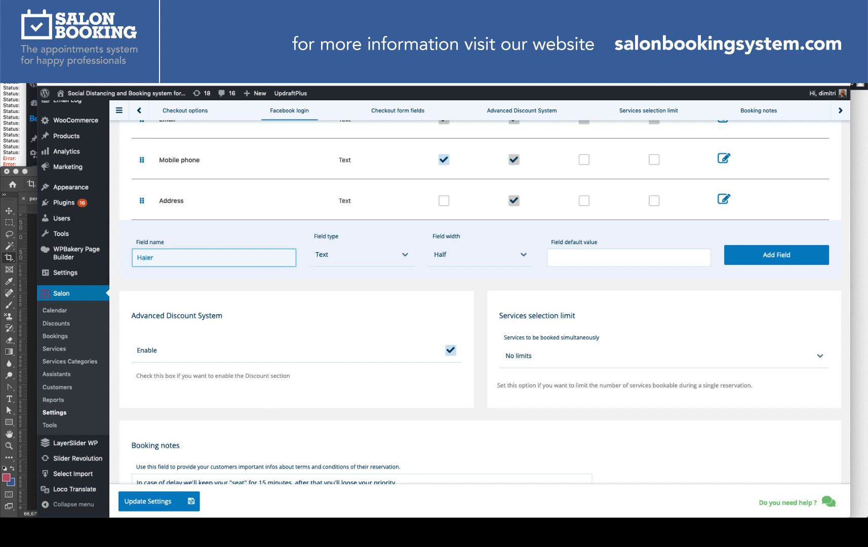
type("Hair col")
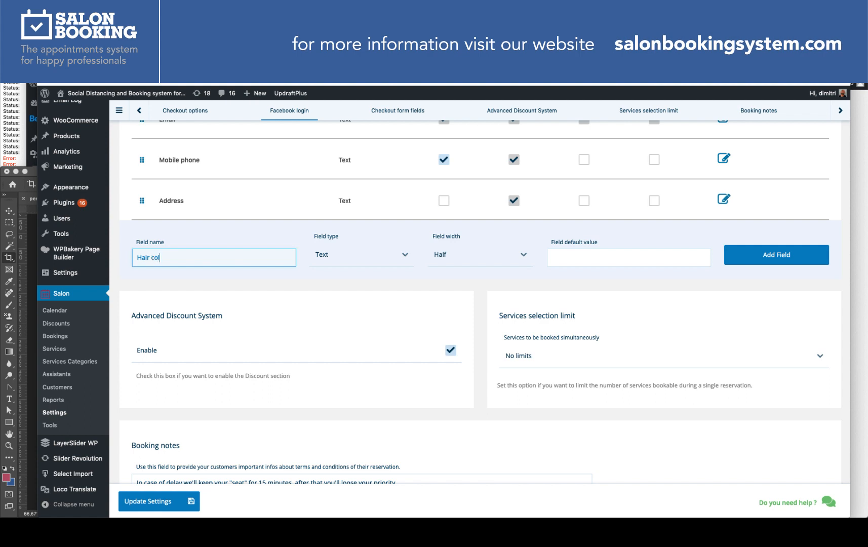
type("or")
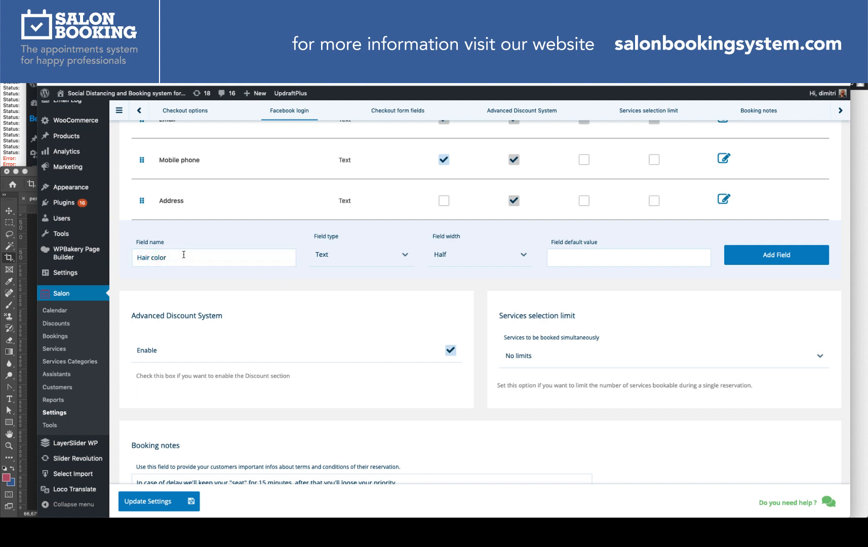
double_click(151, 258)
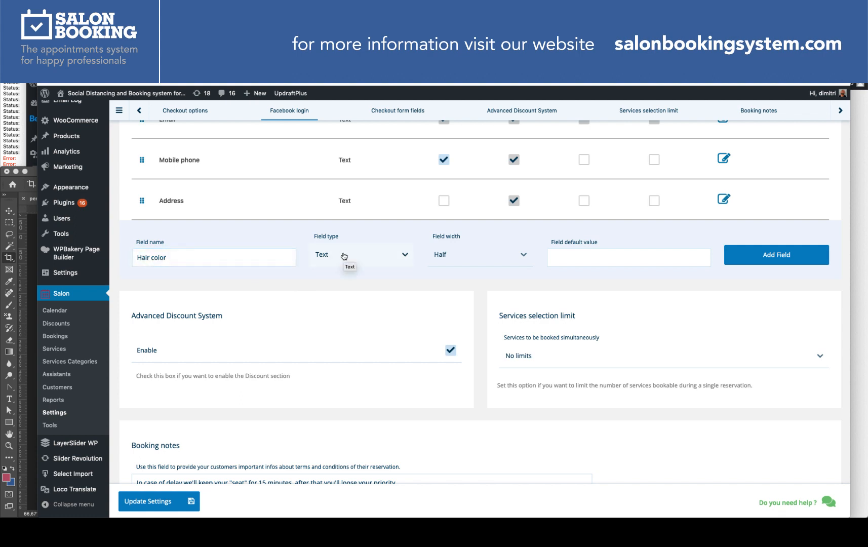
Keep the Hair color field type as Text and set its width to Full.
left_click(360, 255)
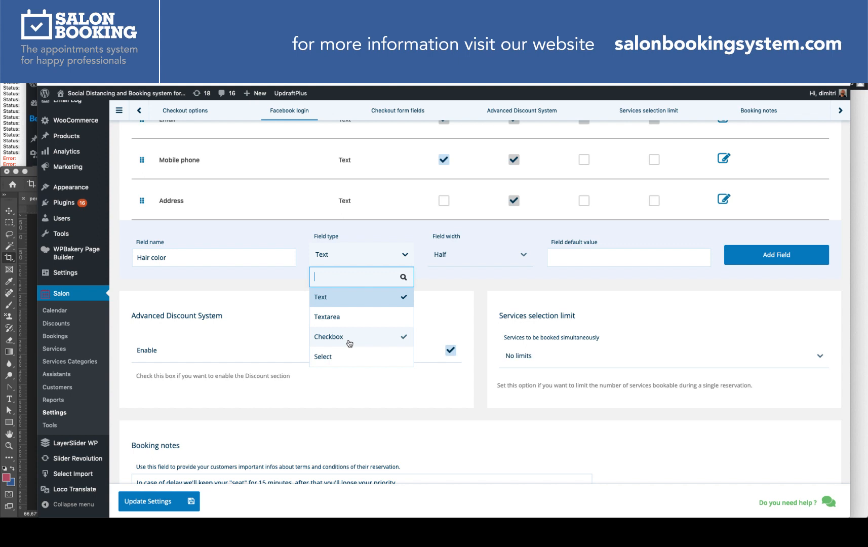
mouse_move(341, 317)
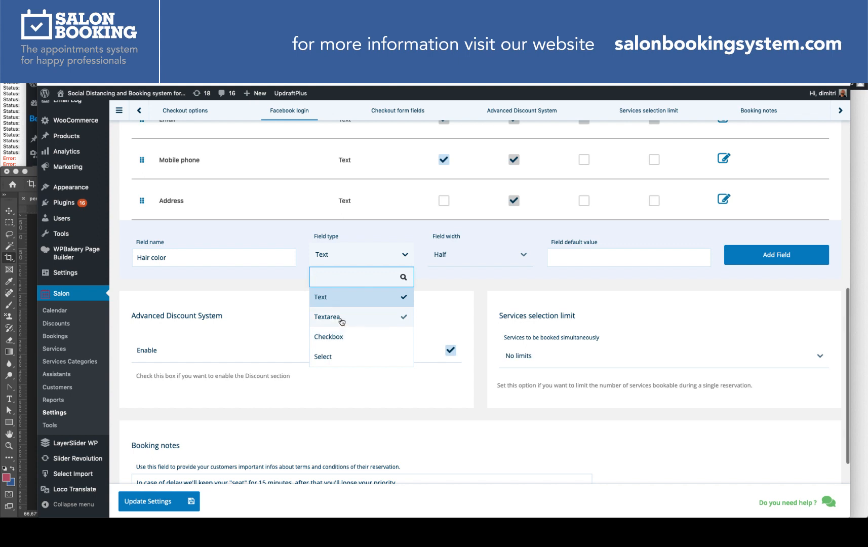
mouse_move(341, 313)
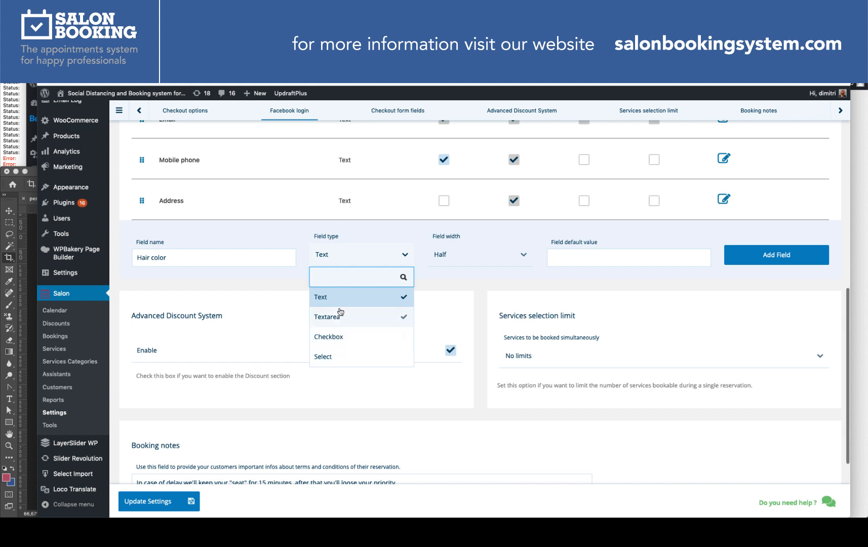
left_click(361, 277)
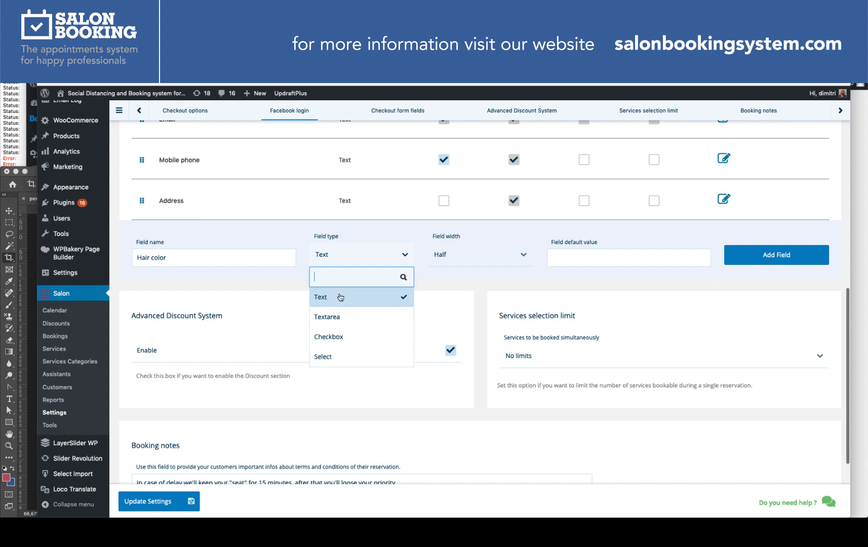
left_click(479, 257)
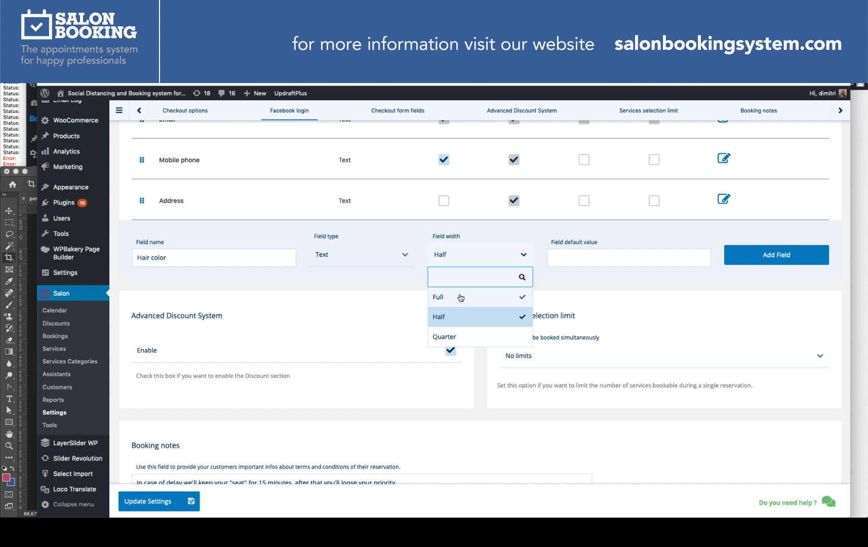
left_click(476, 278)
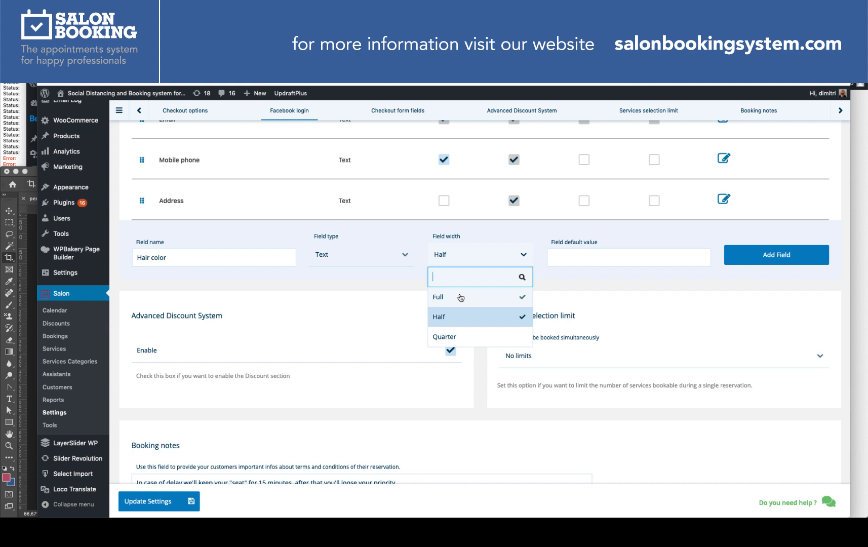
mouse_move(458, 298)
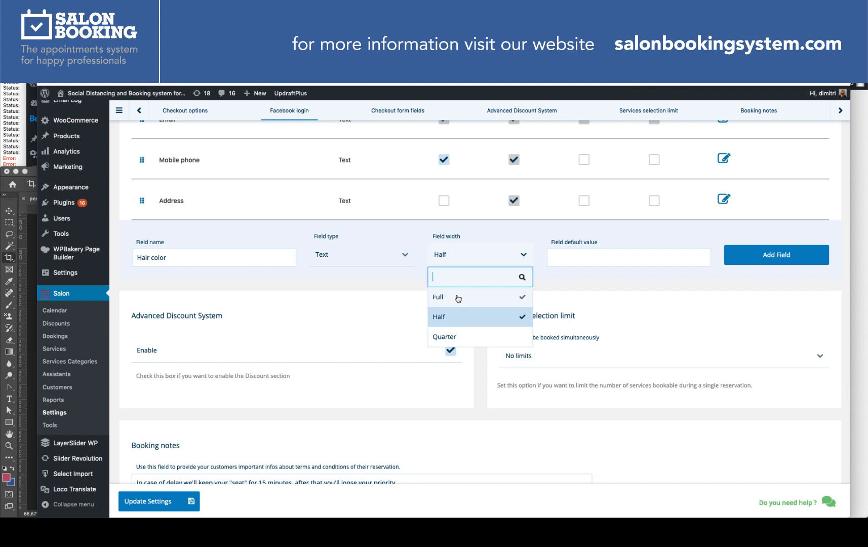
mouse_move(468, 311)
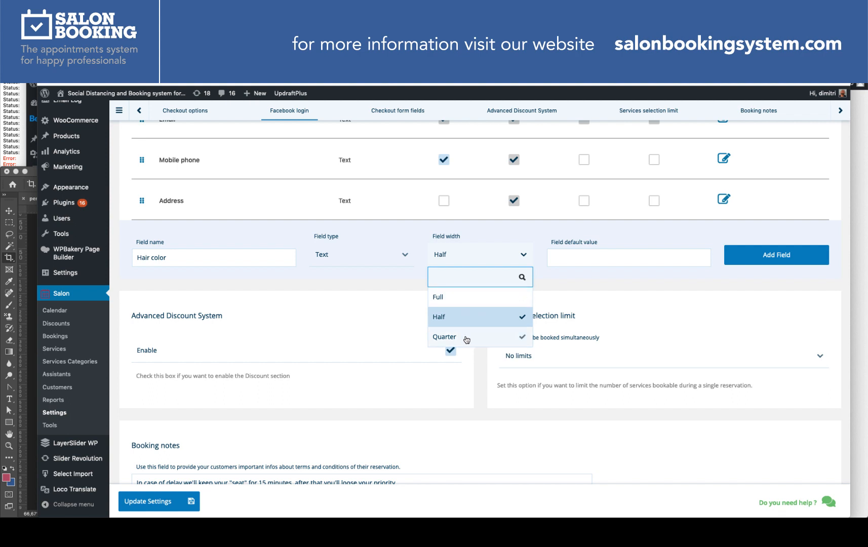
left_click(481, 277)
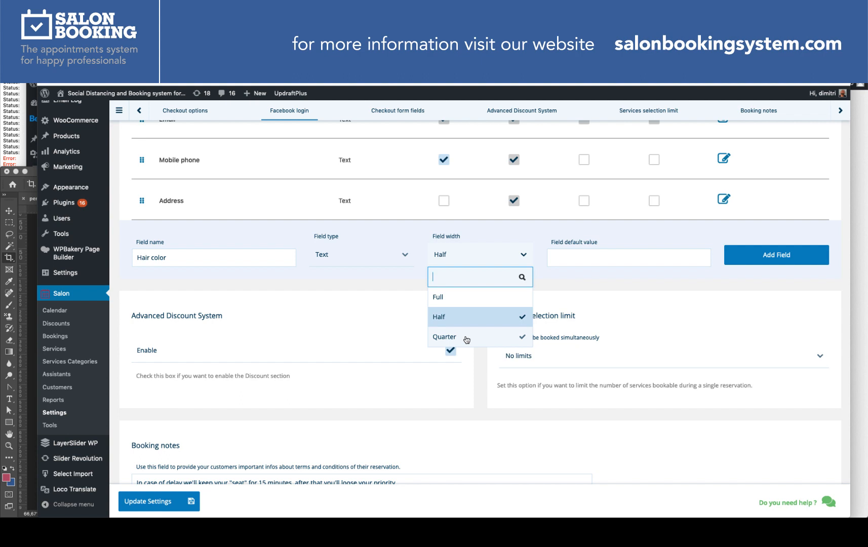
left_click(438, 297)
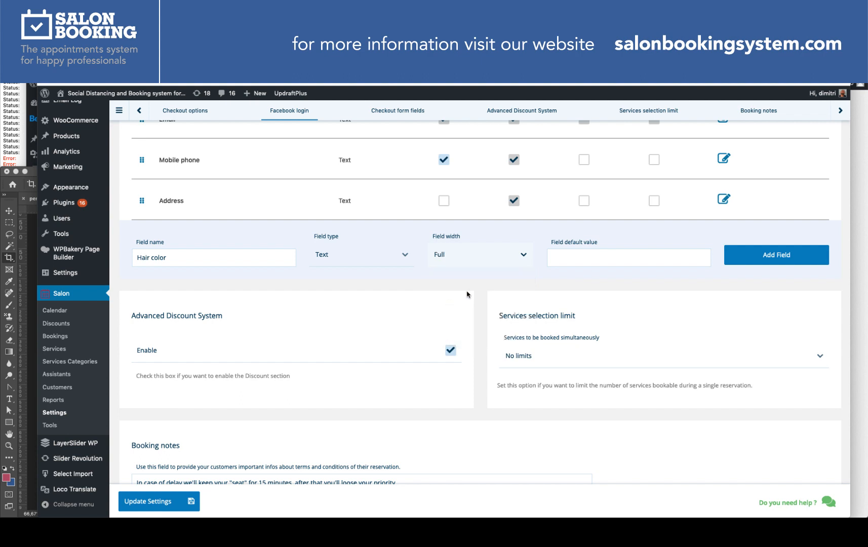
left_click(628, 257)
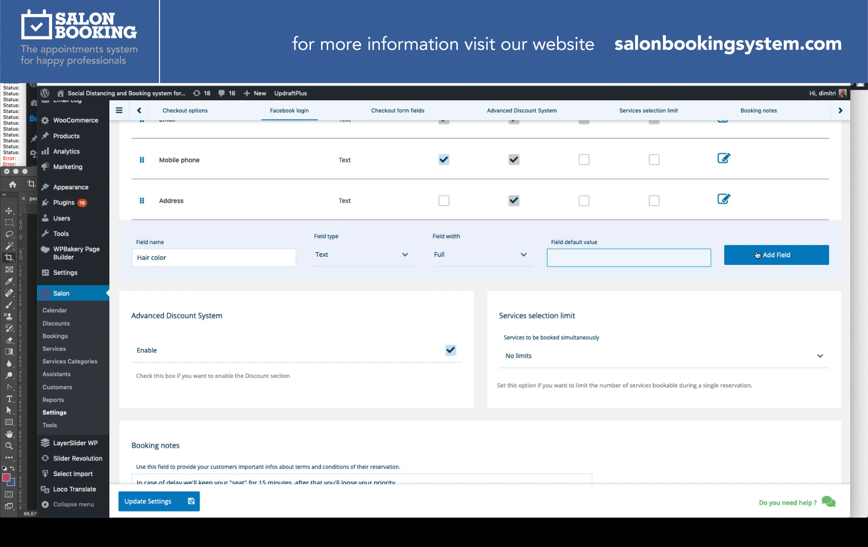
Add the Hair color Text field as a new row in Checkout form fields.
left_click(775, 255)
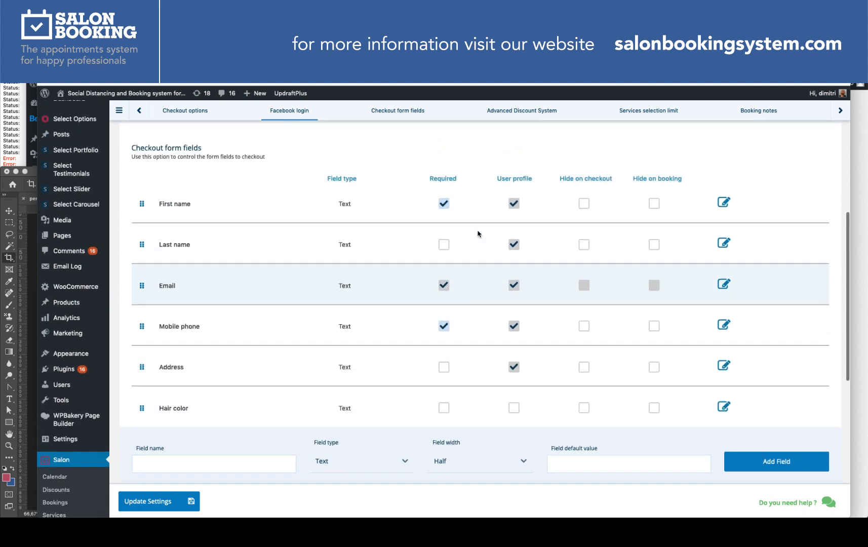
scroll("down", 3)
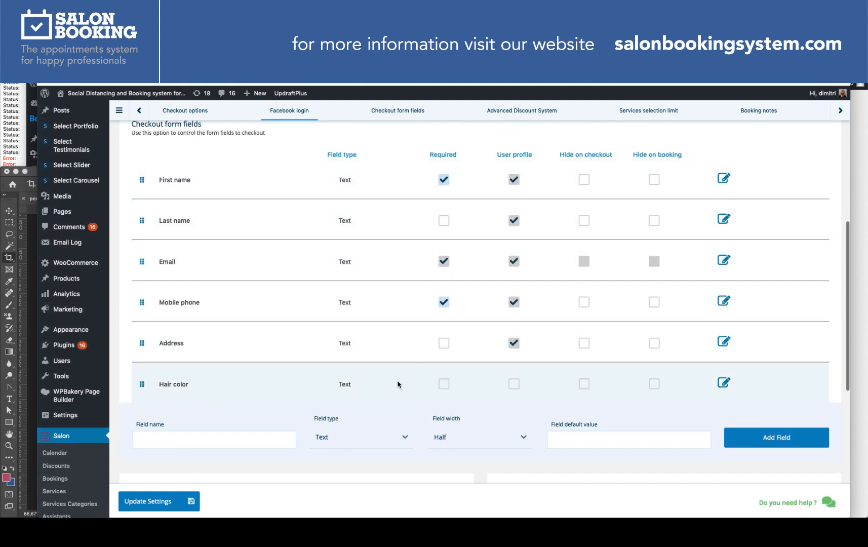
Tick the Required and User profile checkboxes on the Hair color row.
left_click(443, 384)
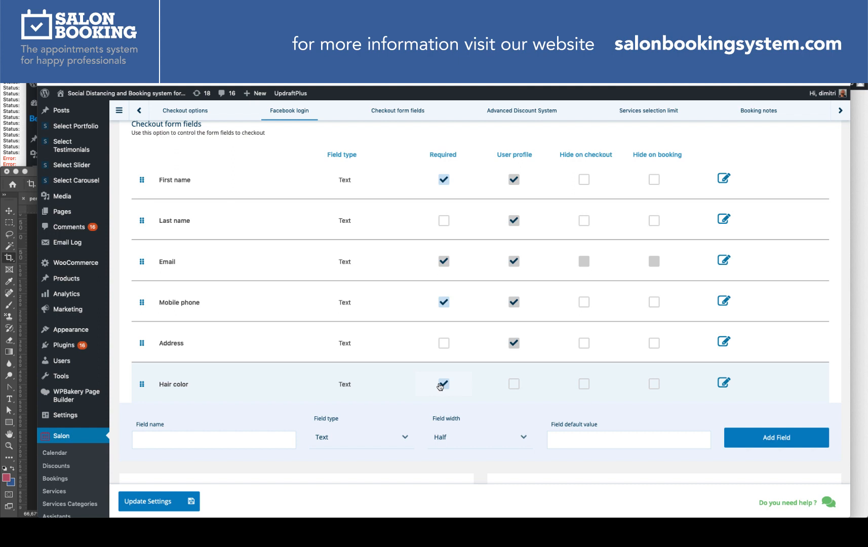
left_click(443, 384)
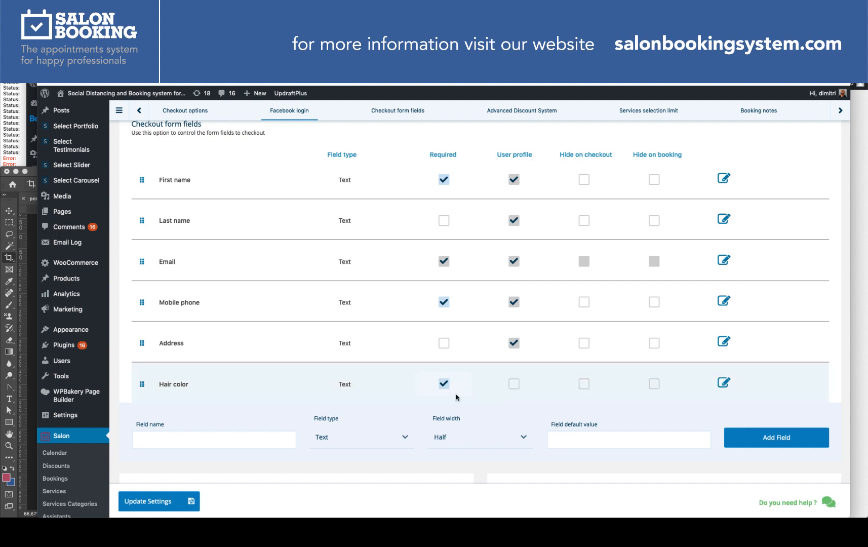
left_click(513, 384)
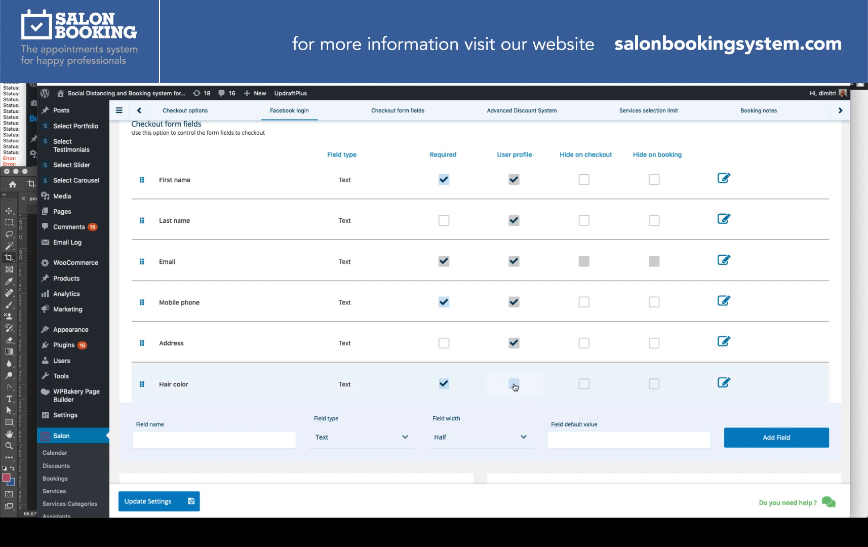
left_click(513, 384)
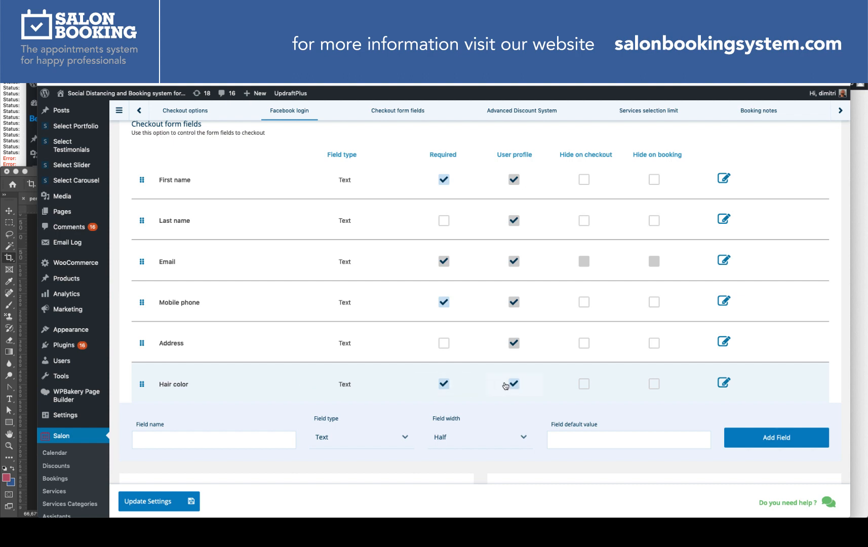
mouse_move(508, 396)
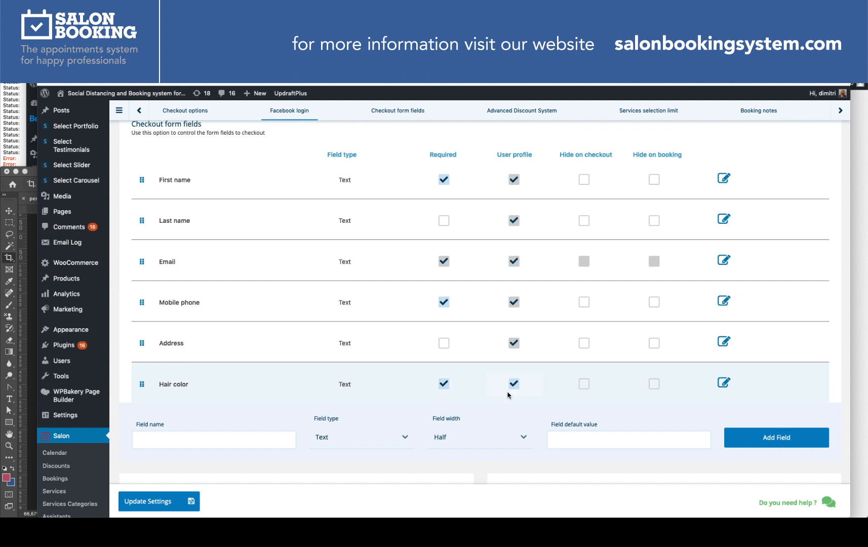
mouse_move(501, 393)
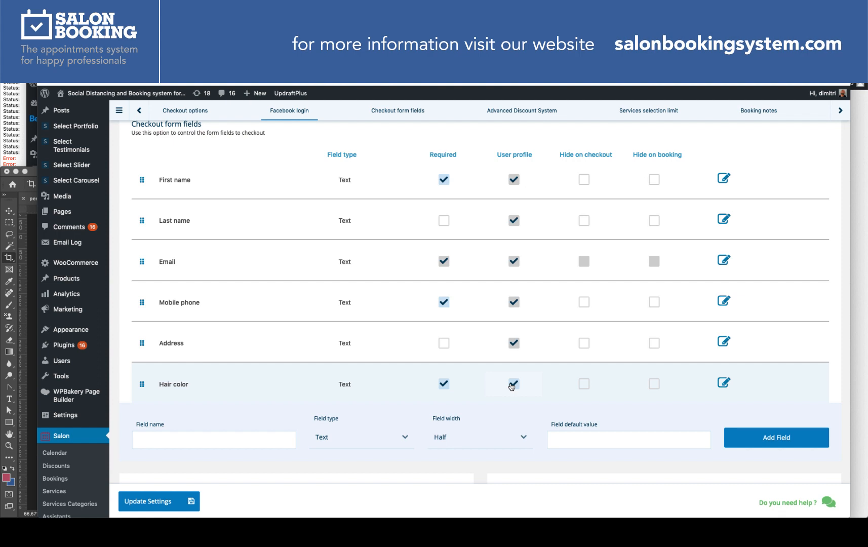
Visit the website's Account page and view the profile form with Hair color.
left_click(125, 93)
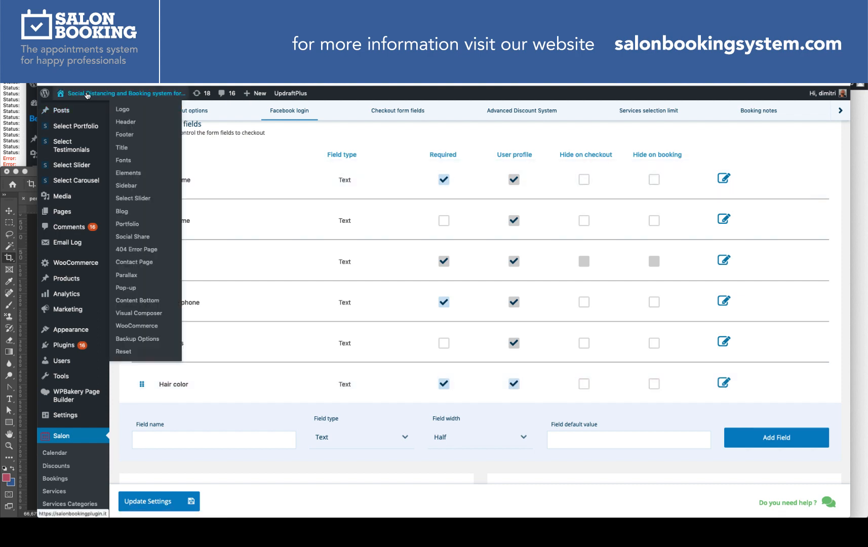
mouse_move(86, 95)
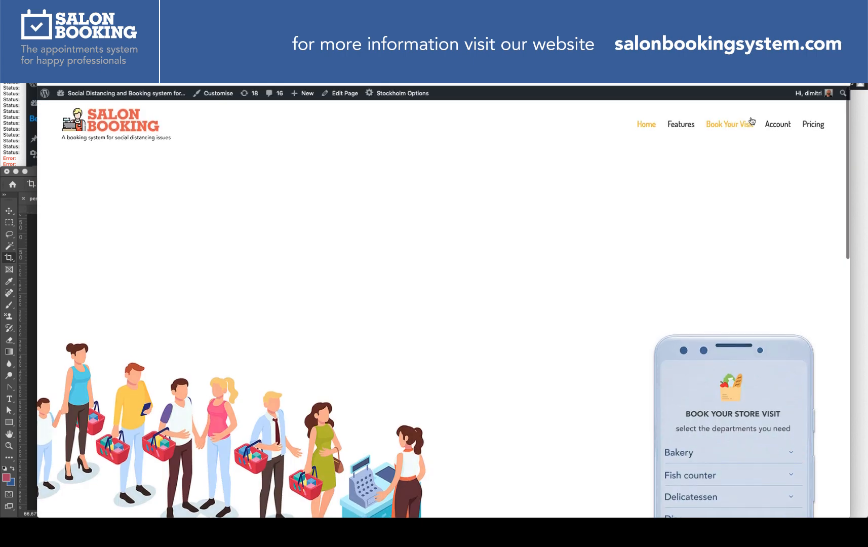
left_click(777, 124)
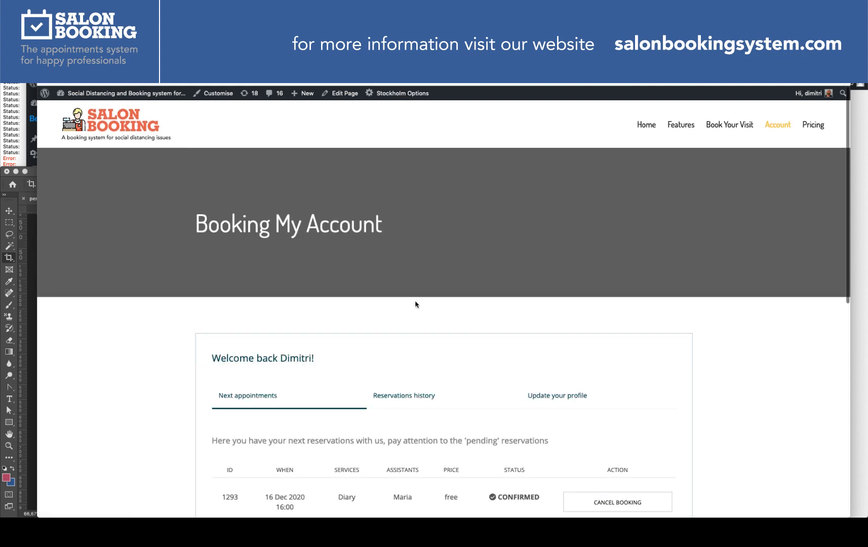
left_click(558, 395)
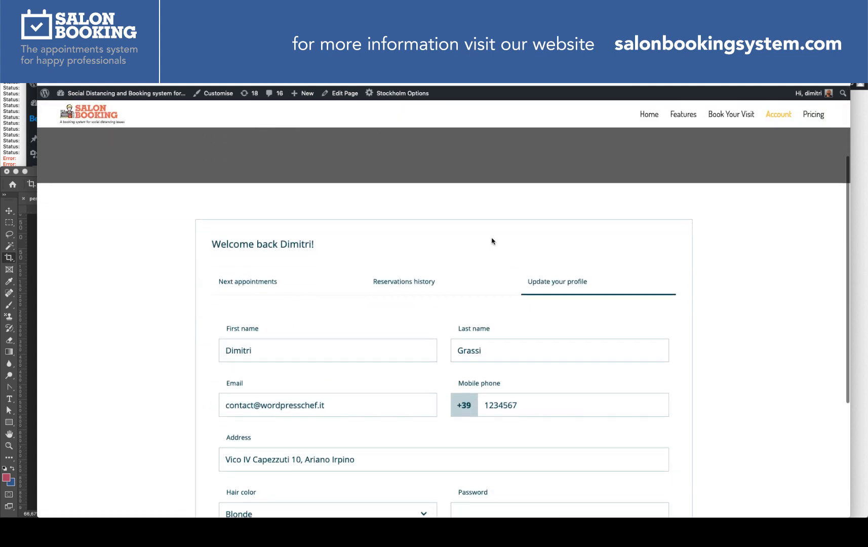
scroll("down", 3)
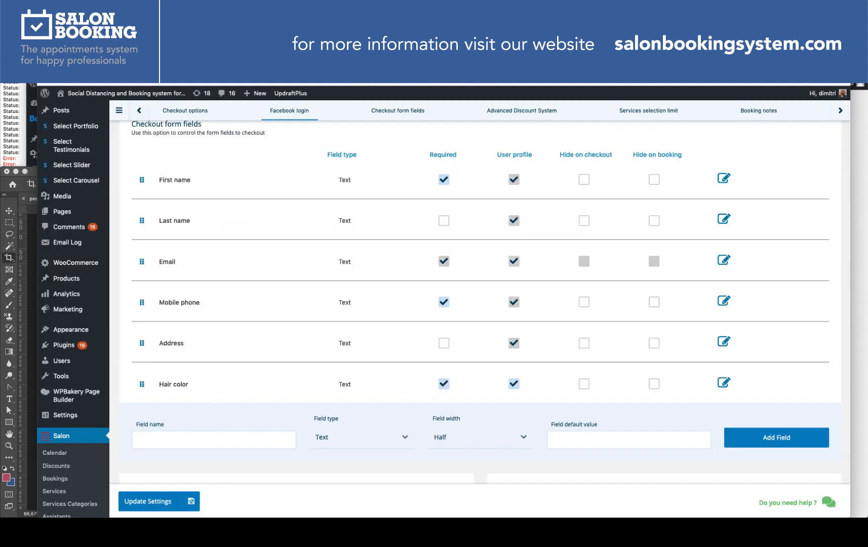
Scroll the admin settings page below the checkout fields list.
scroll("down", 3)
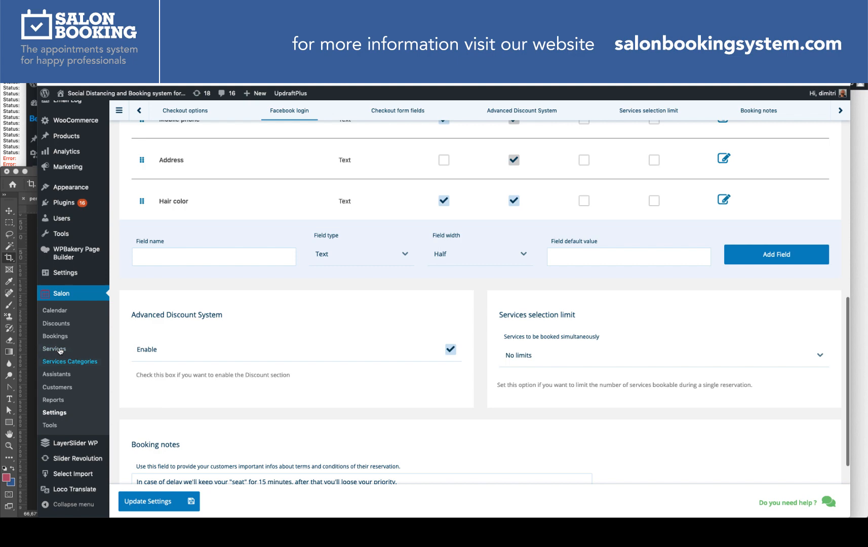
mouse_move(57, 387)
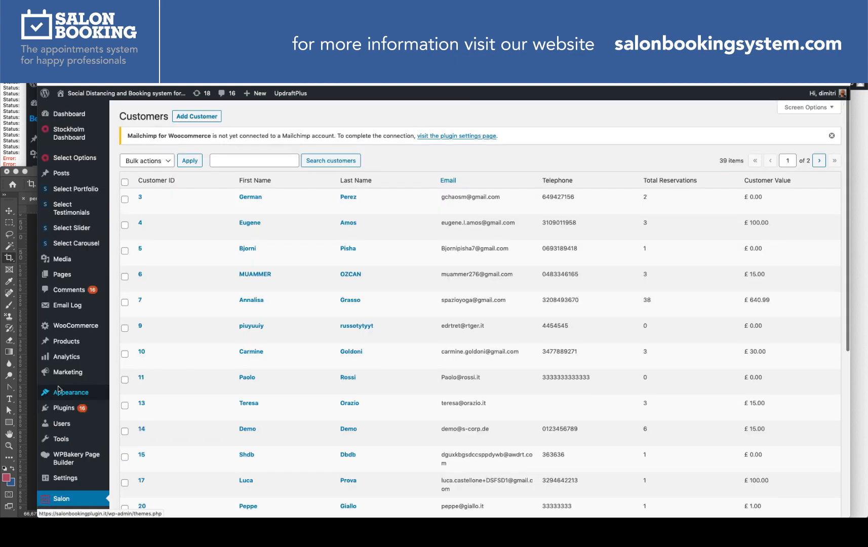
mouse_move(142, 197)
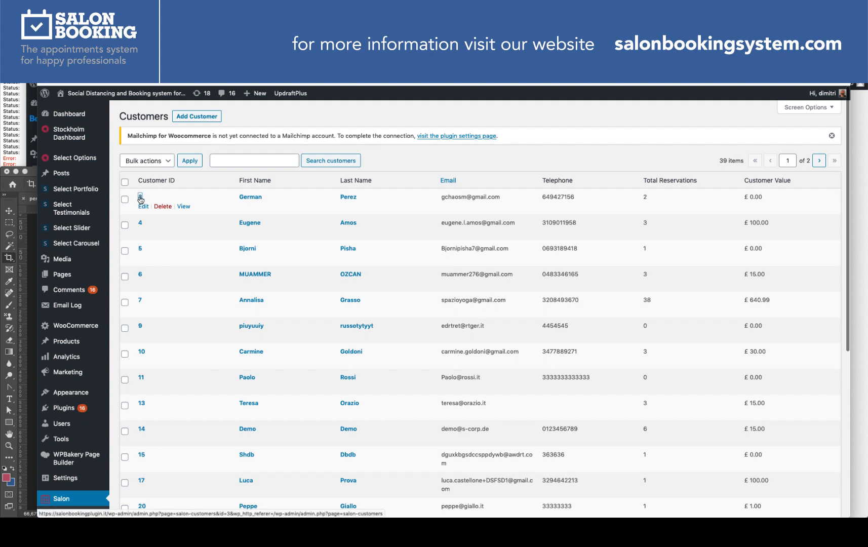
Open the first customer's Edit Customer record and scroll to Hair color (Red).
left_click(143, 207)
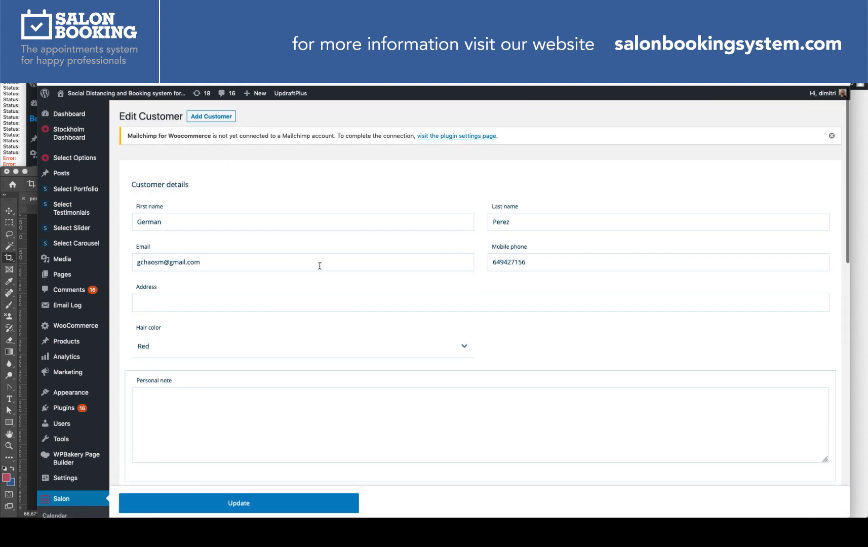
scroll("down", 3)
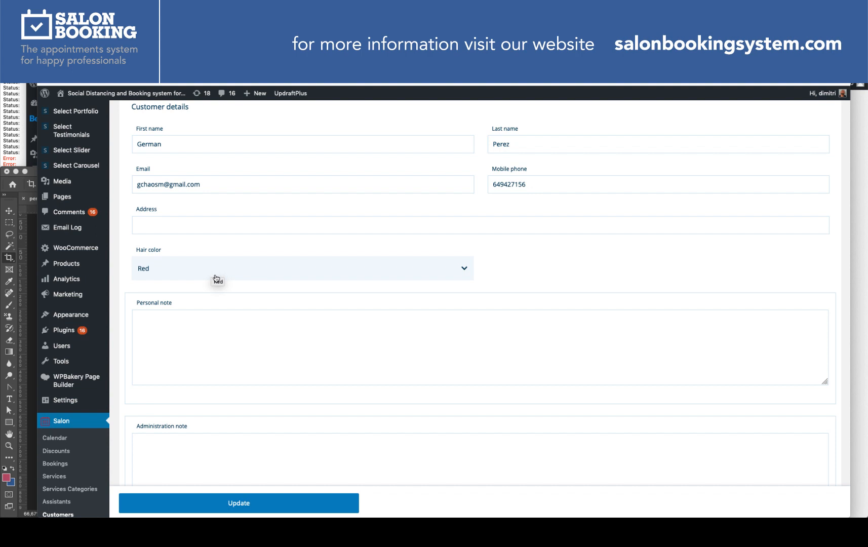
scroll("down", 3)
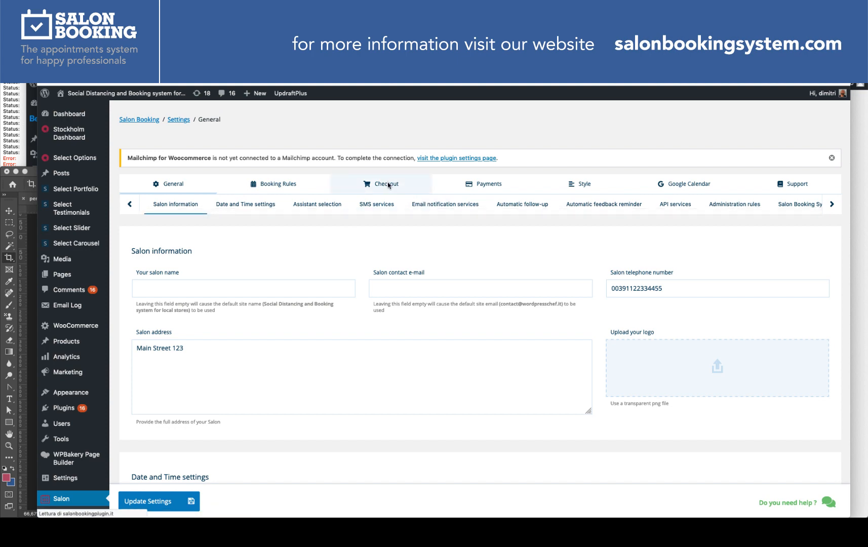
left_click(386, 183)
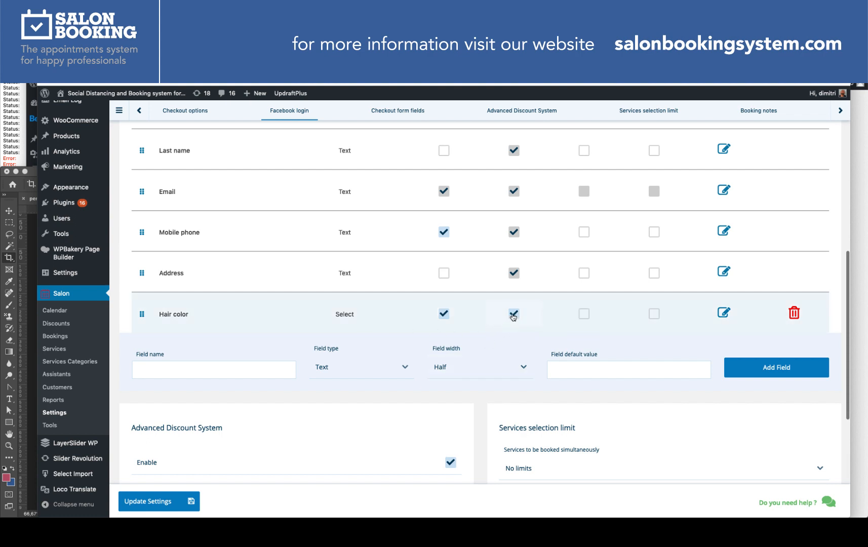
left_click(513, 314)
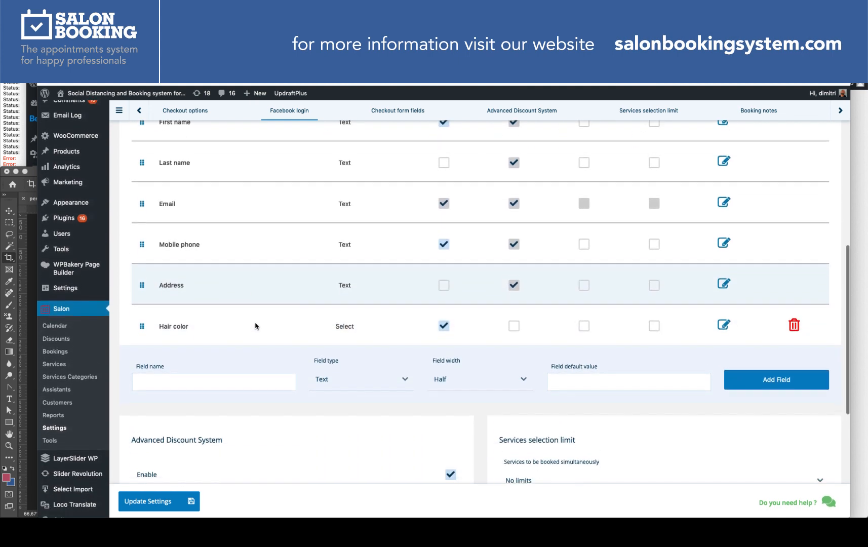
scroll("down", 3)
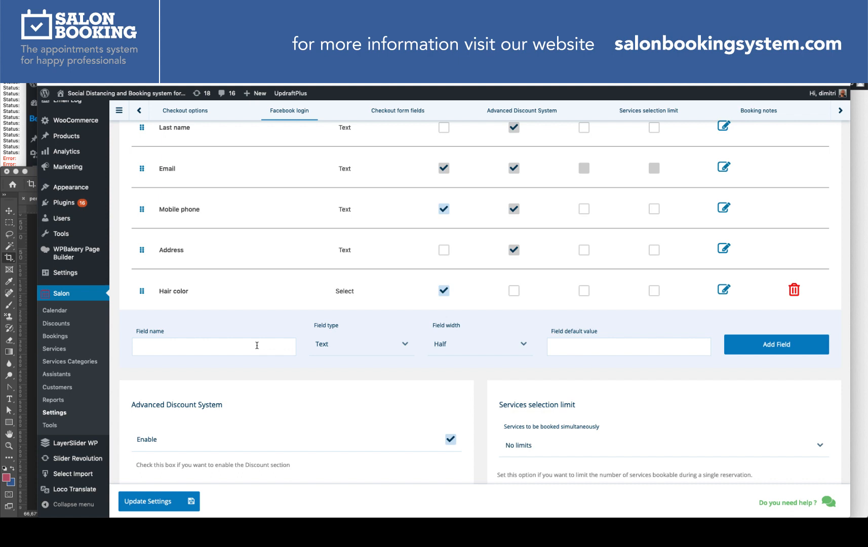
mouse_move(256, 346)
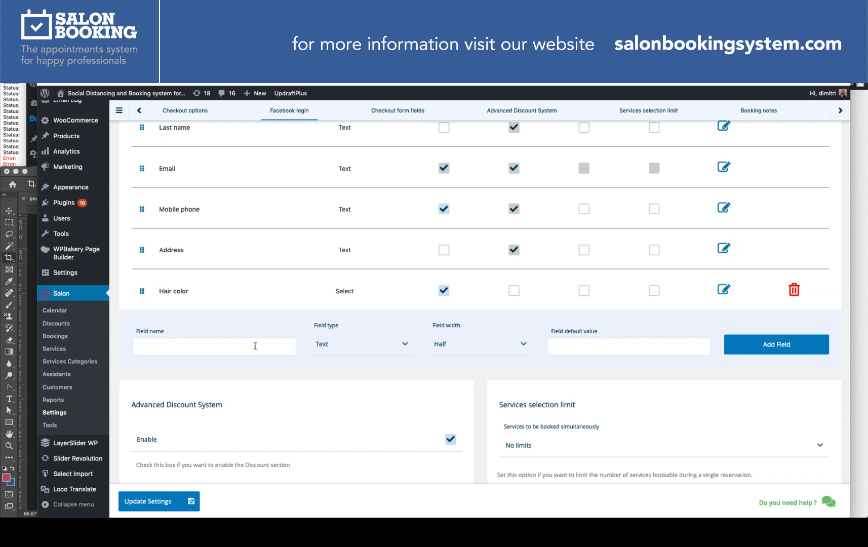
mouse_move(525, 333)
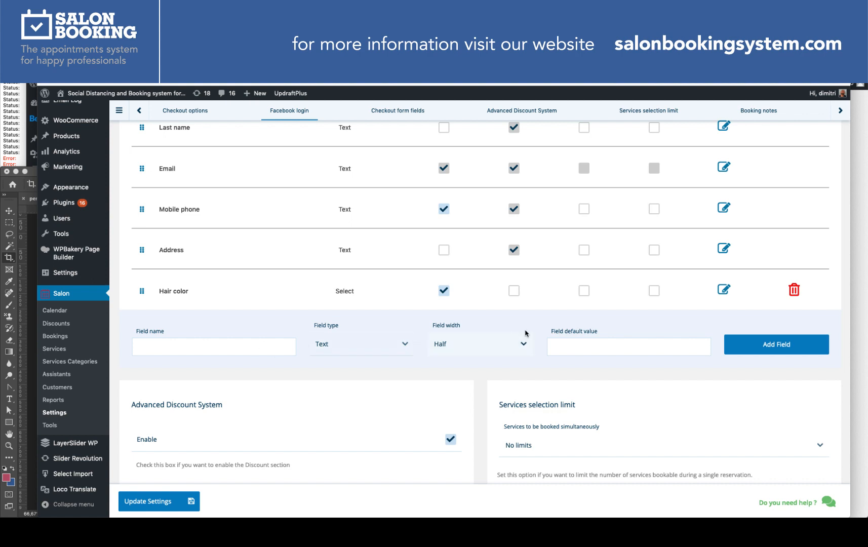
mouse_move(529, 323)
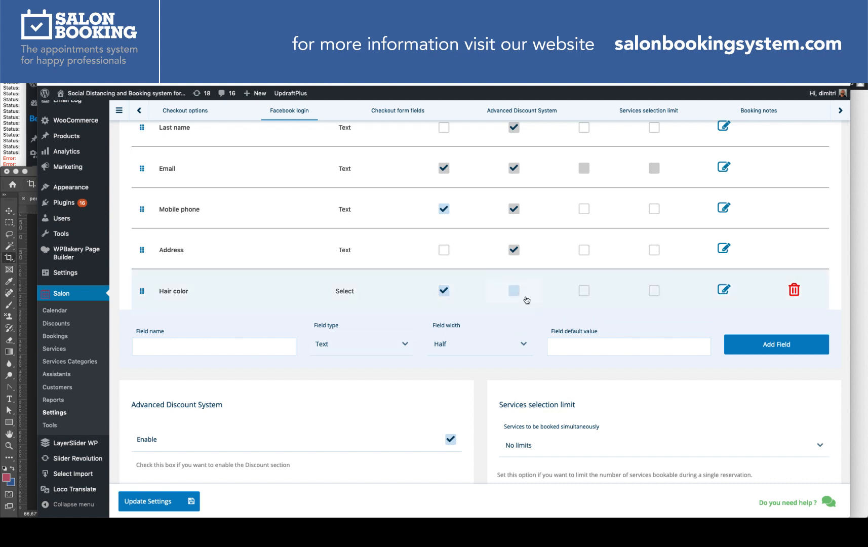
left_click(513, 290)
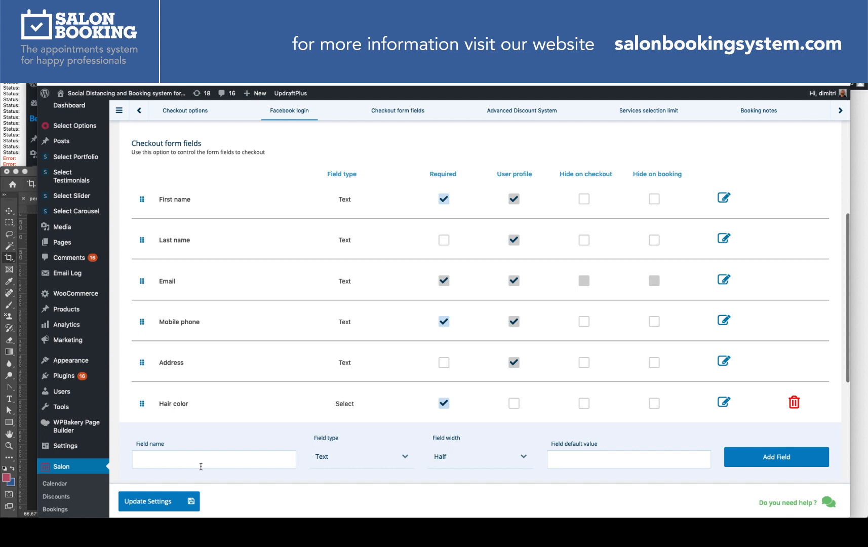
scroll("down", 3)
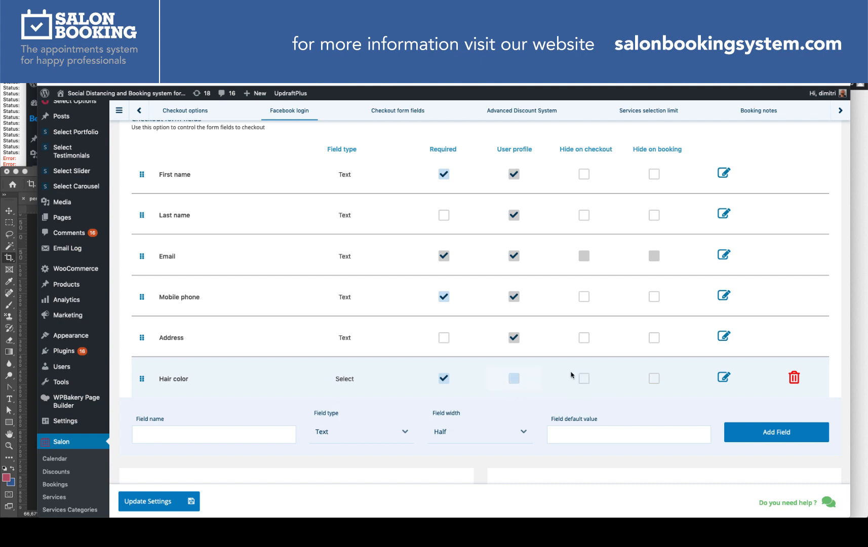
left_click(513, 378)
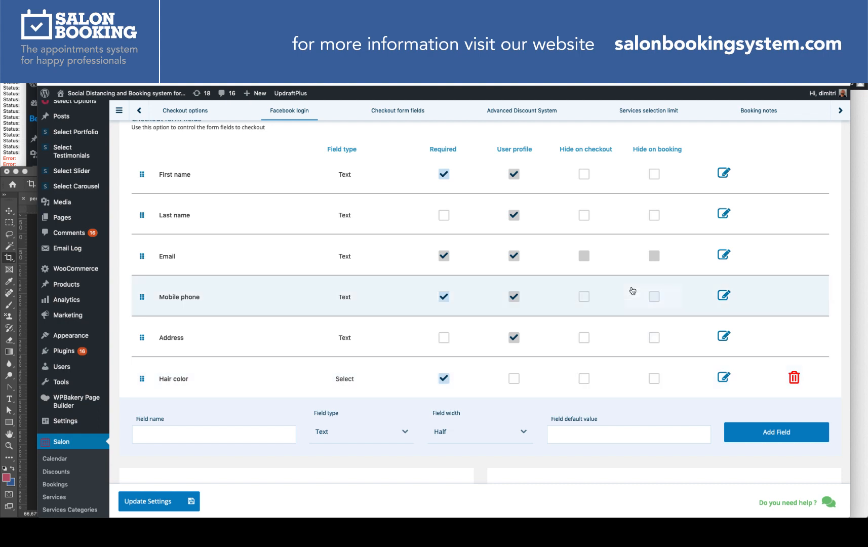
mouse_move(641, 150)
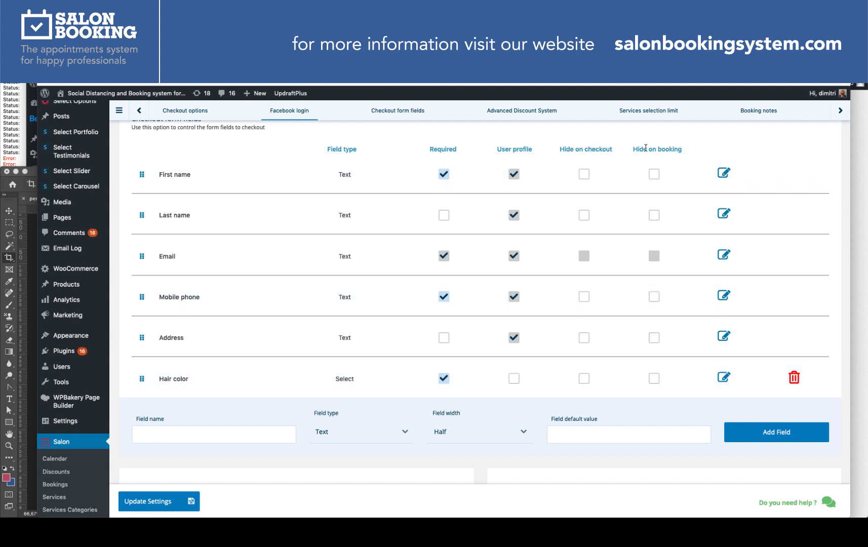
mouse_move(549, 466)
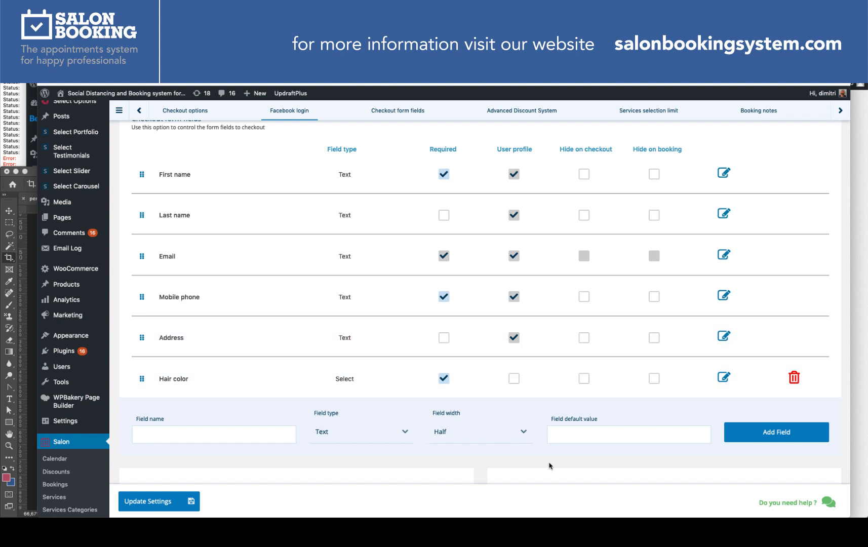
mouse_move(548, 468)
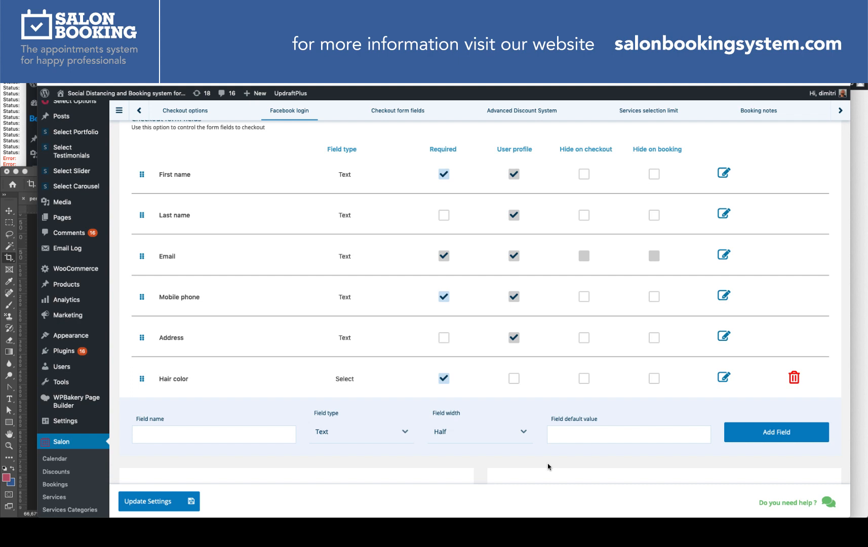
mouse_move(521, 416)
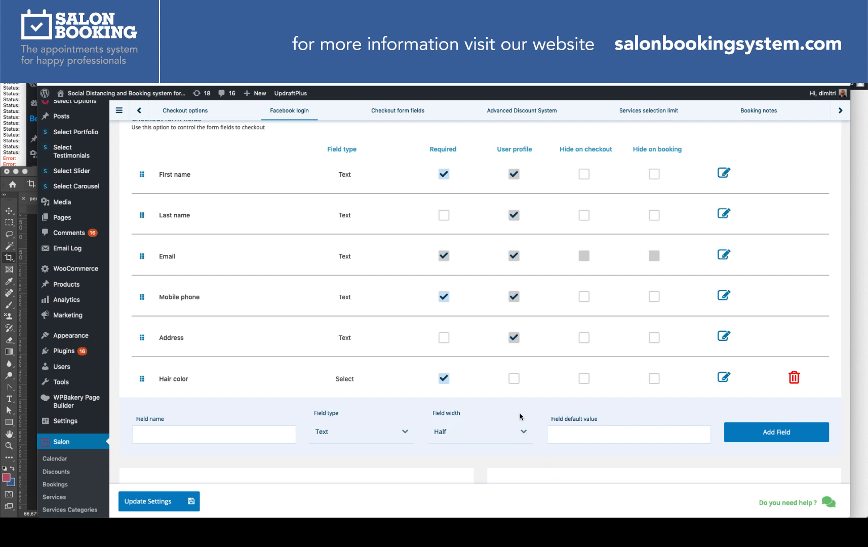
mouse_move(611, 405)
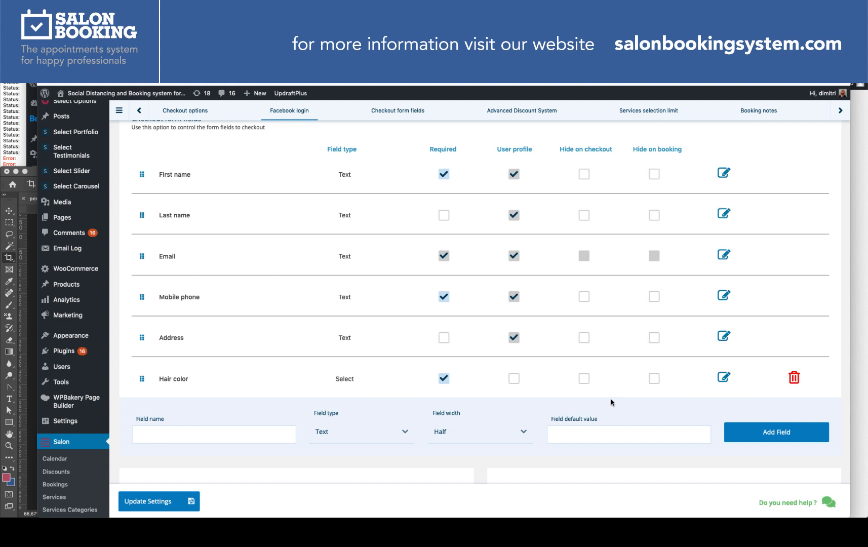
mouse_move(607, 403)
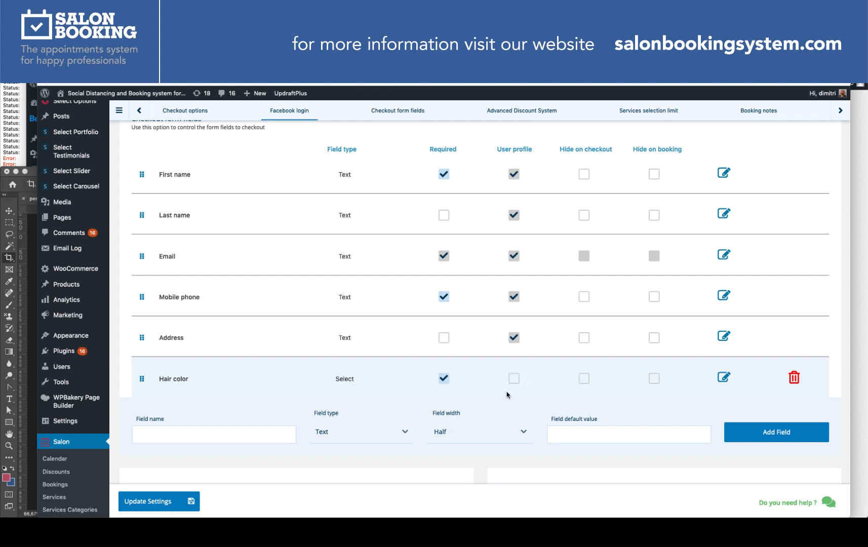
scroll("down", 3)
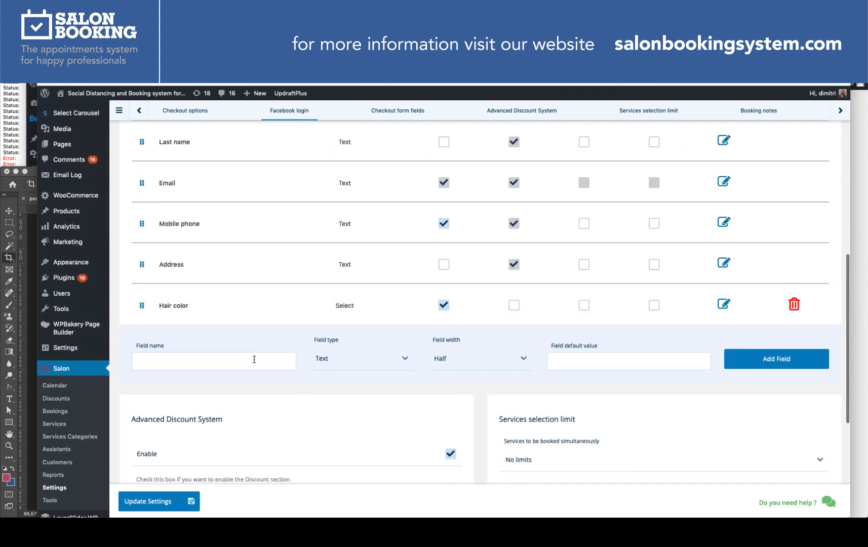
Set the new checkout field's type to Select.
left_click(214, 360)
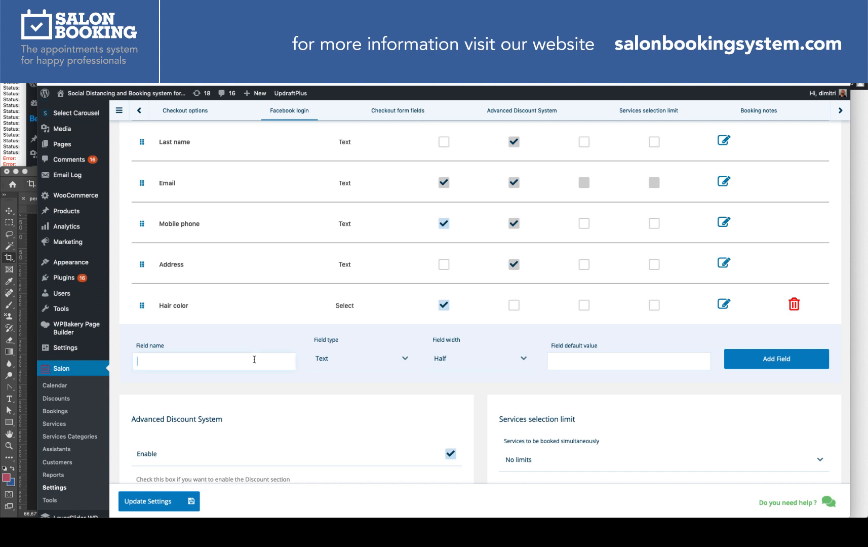
scroll("down", 3)
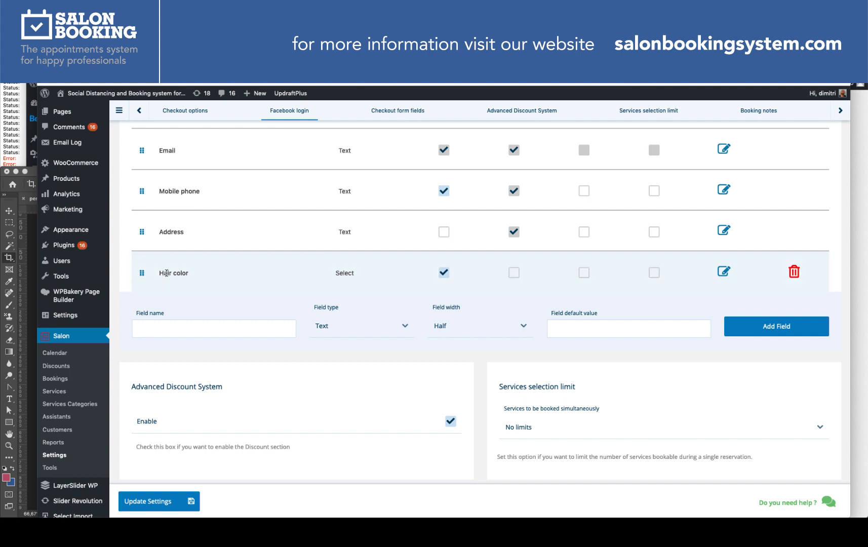
left_click(361, 326)
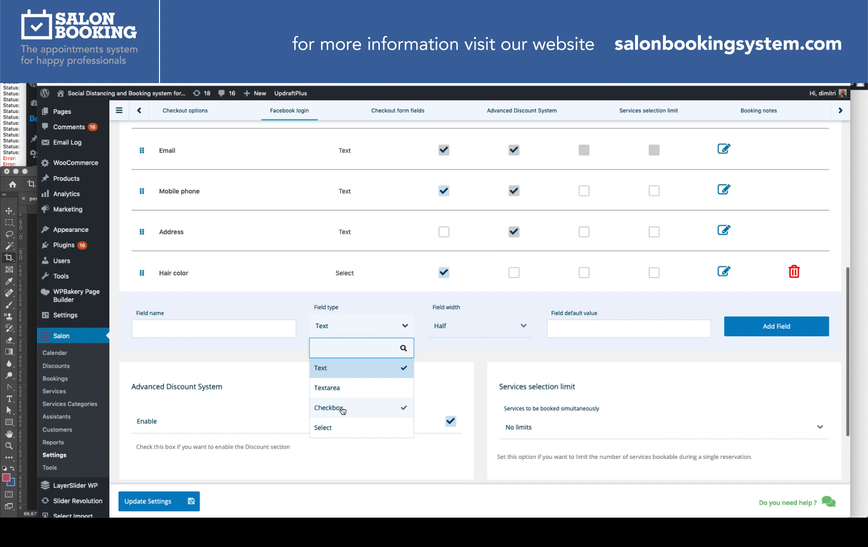
left_click(322, 428)
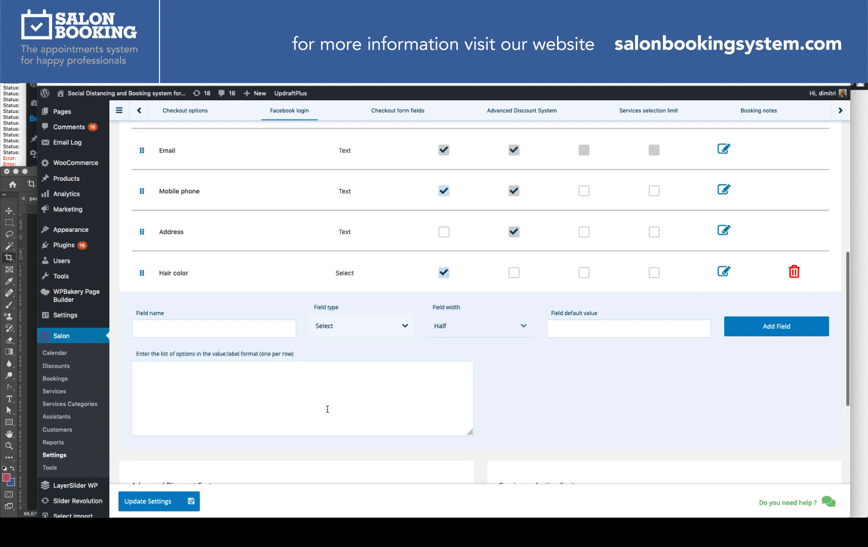
left_click(302, 382)
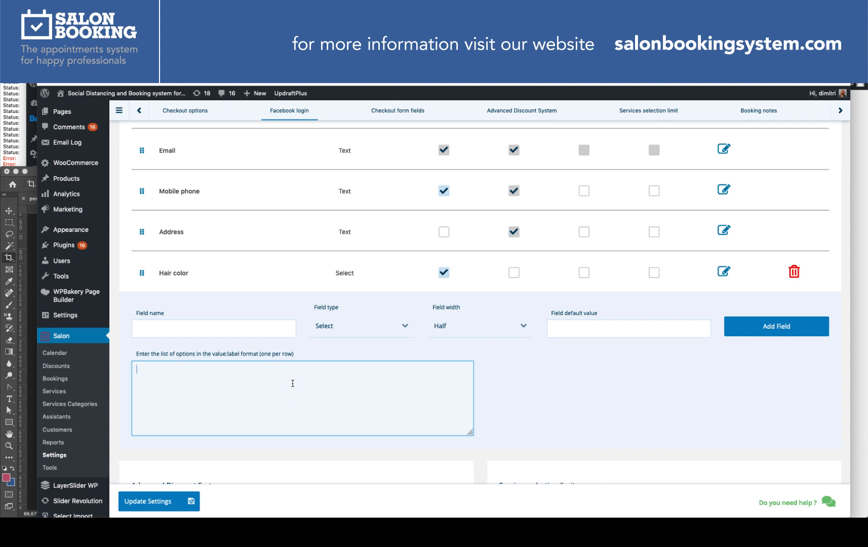
Enter the select options grey:grey and blonde:blonde.
type("v")
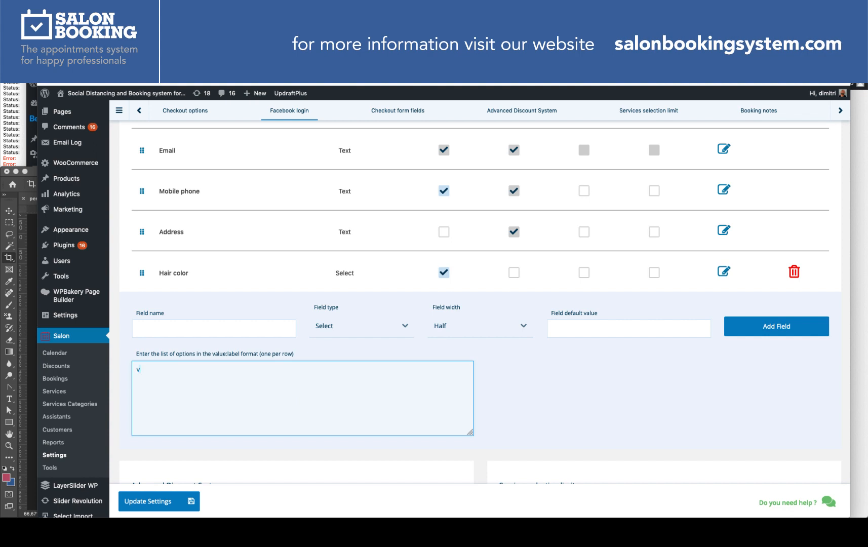
type("alue:")
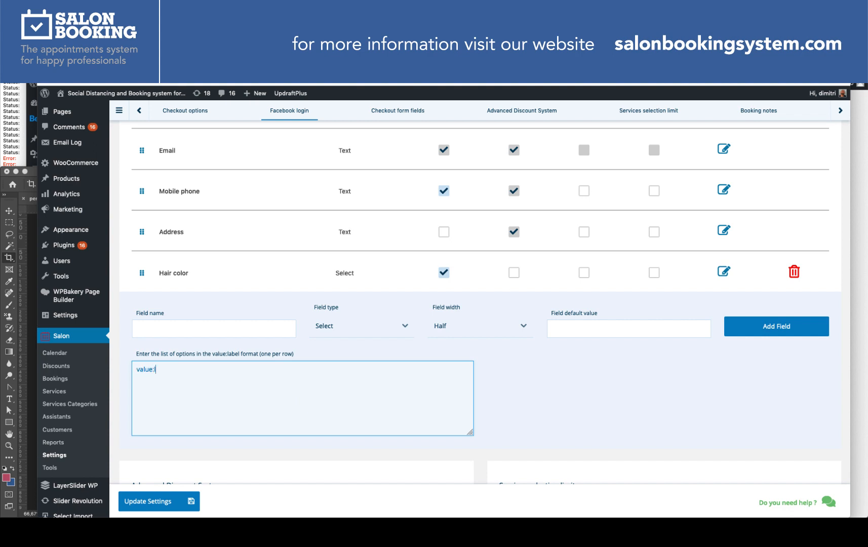
type("label")
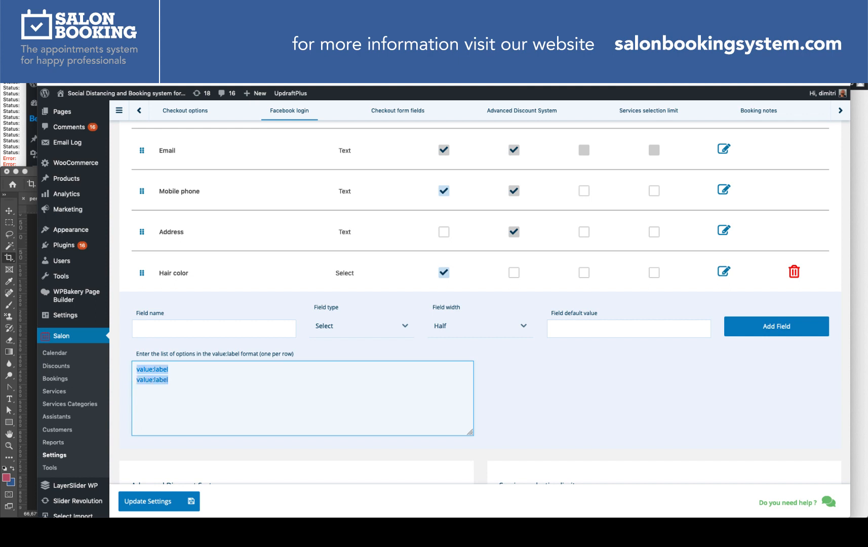
type("grey:grey")
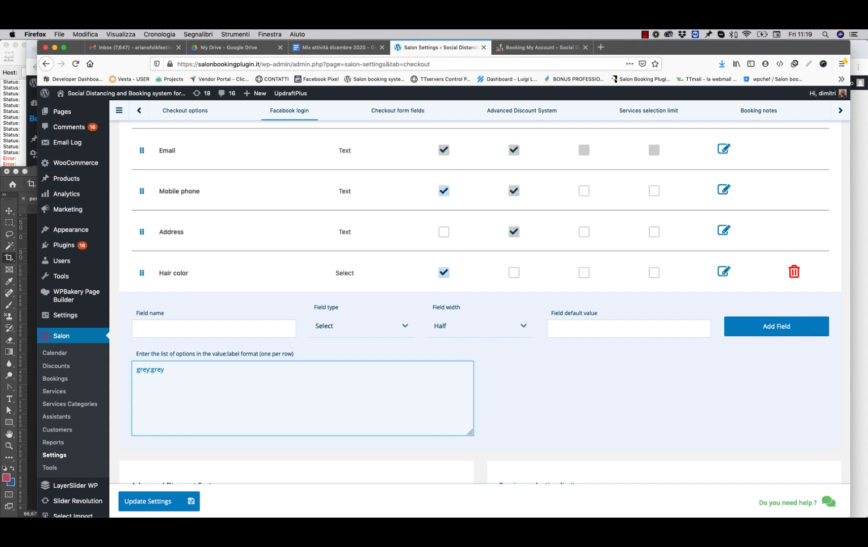
type("blonde")
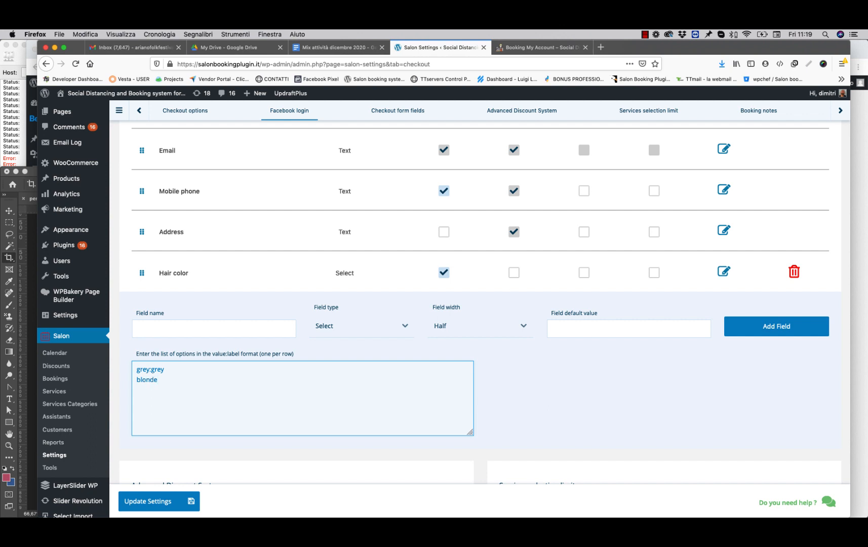
type(":blon")
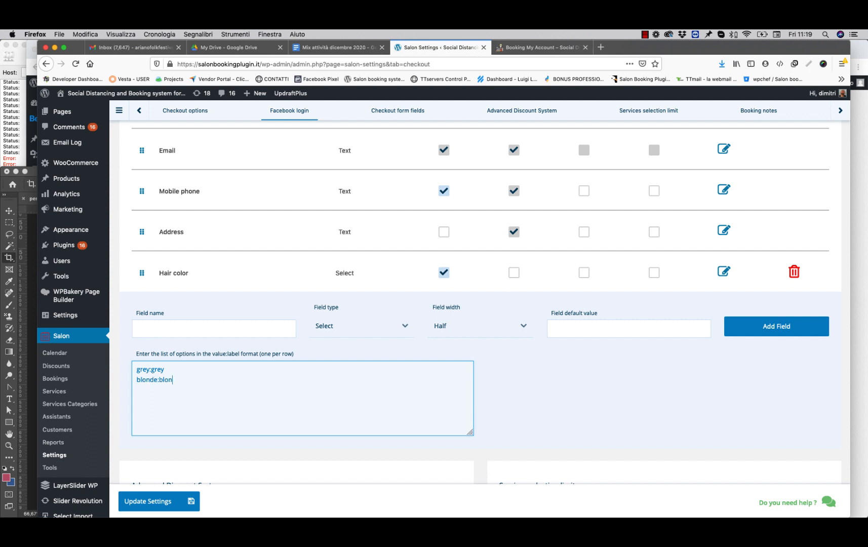
type("de")
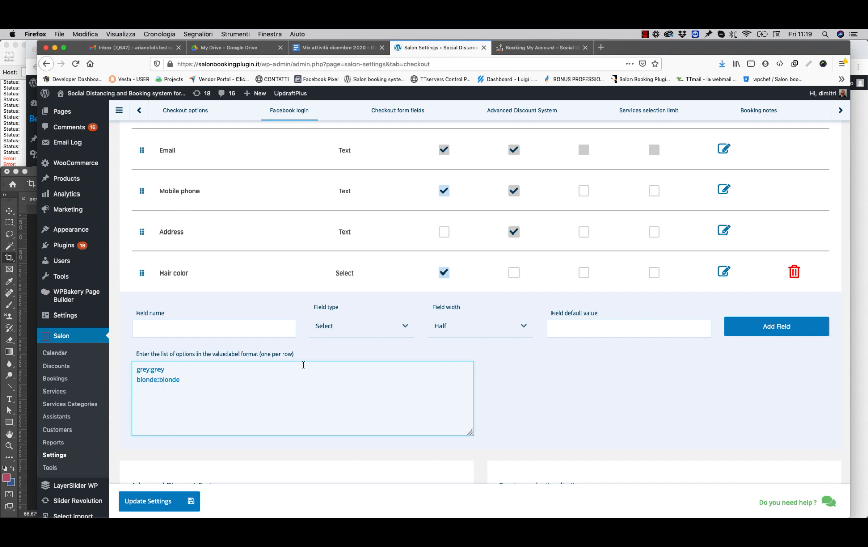
Change the new field's type from Select to Checkbox, removing the options list.
left_click(360, 326)
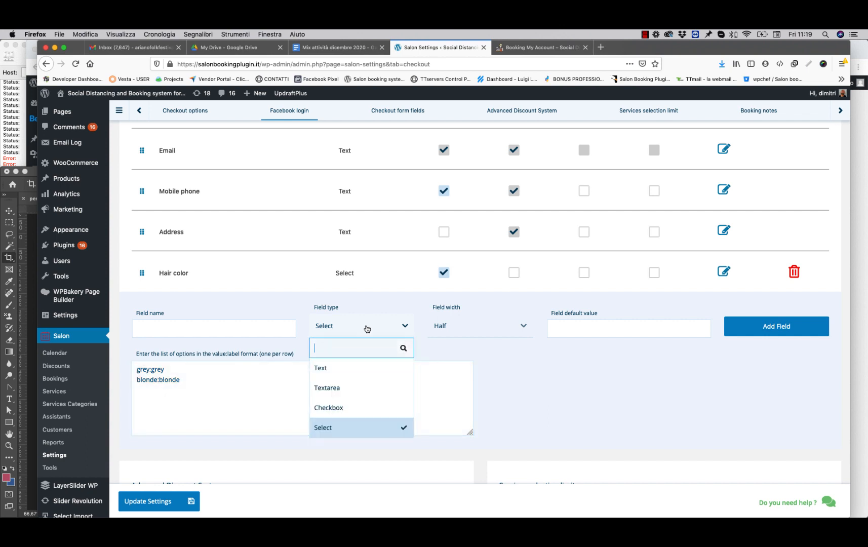
left_click(328, 407)
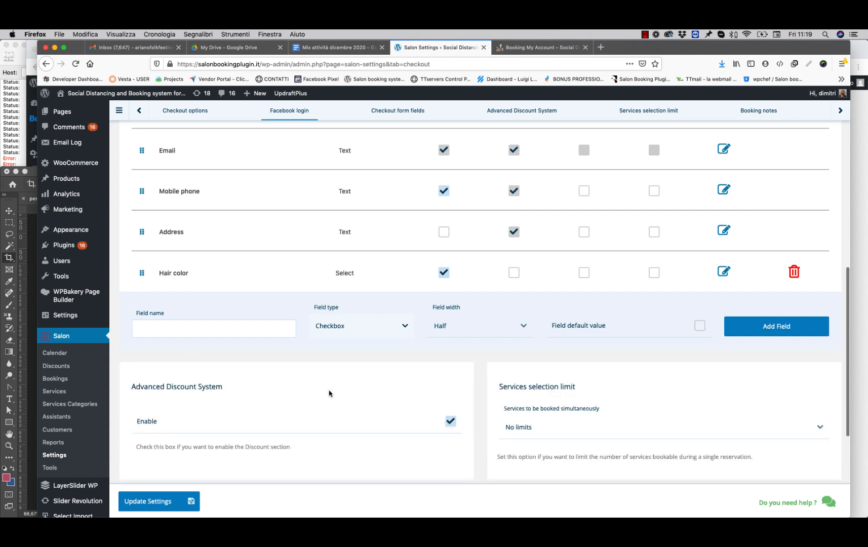
mouse_move(377, 326)
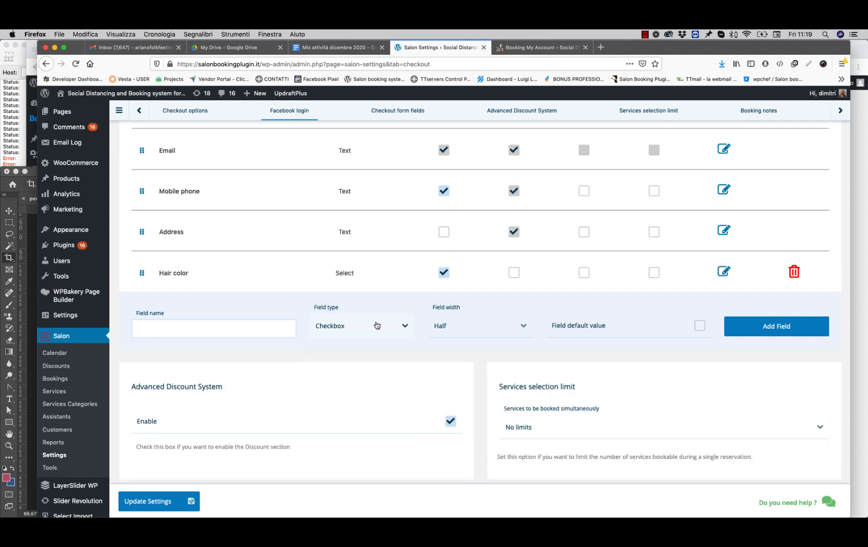
scroll("down", 3)
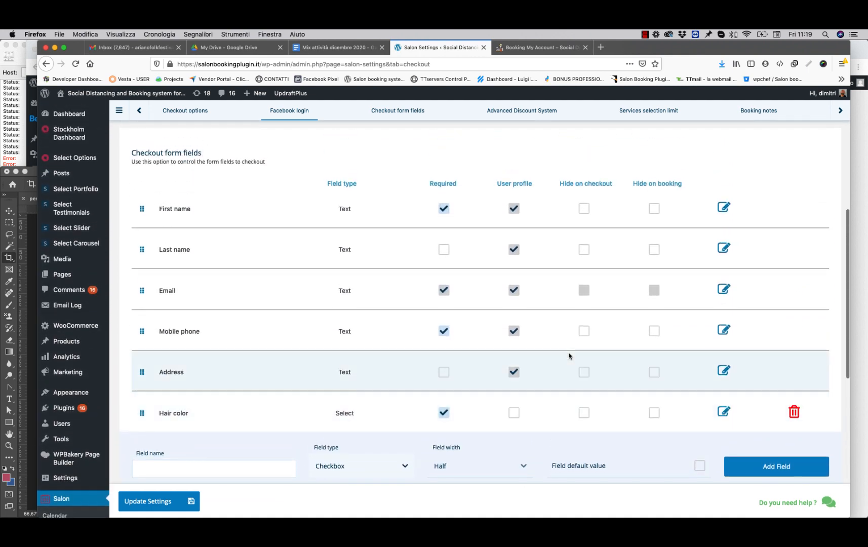
scroll("down", 3)
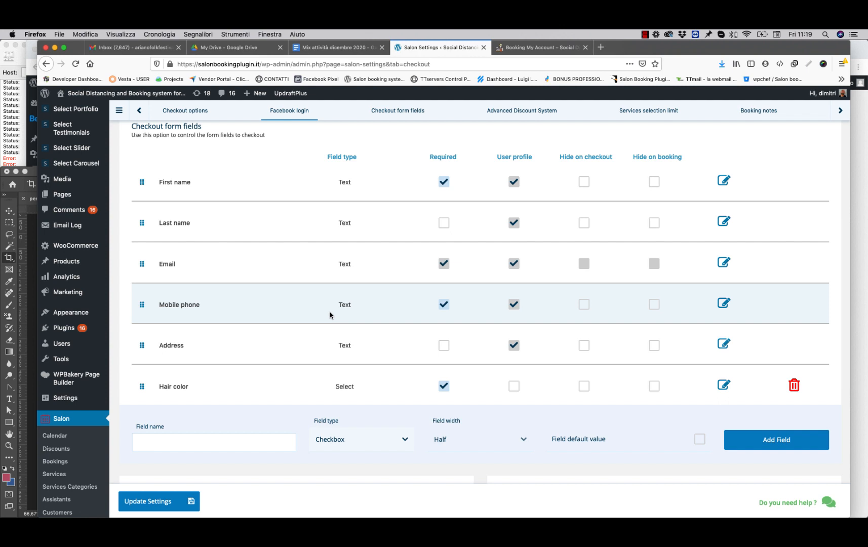
scroll("down", 3)
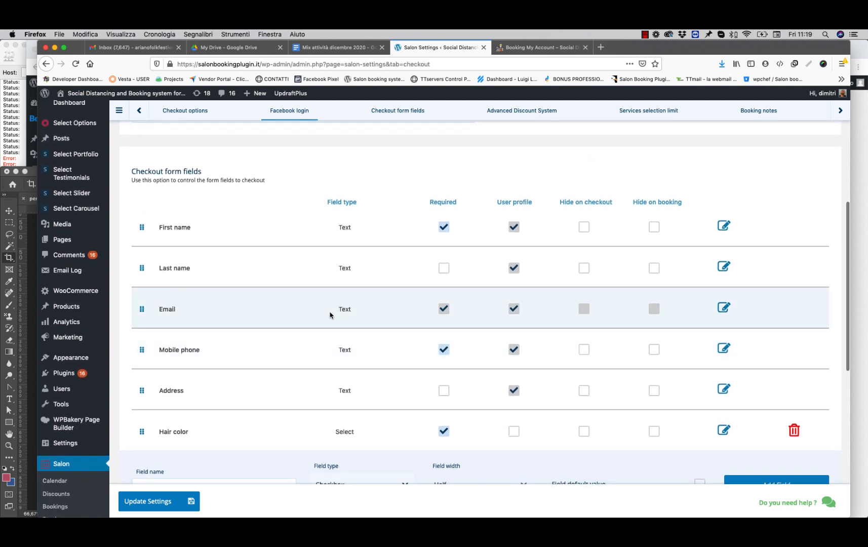
scroll("down", 3)
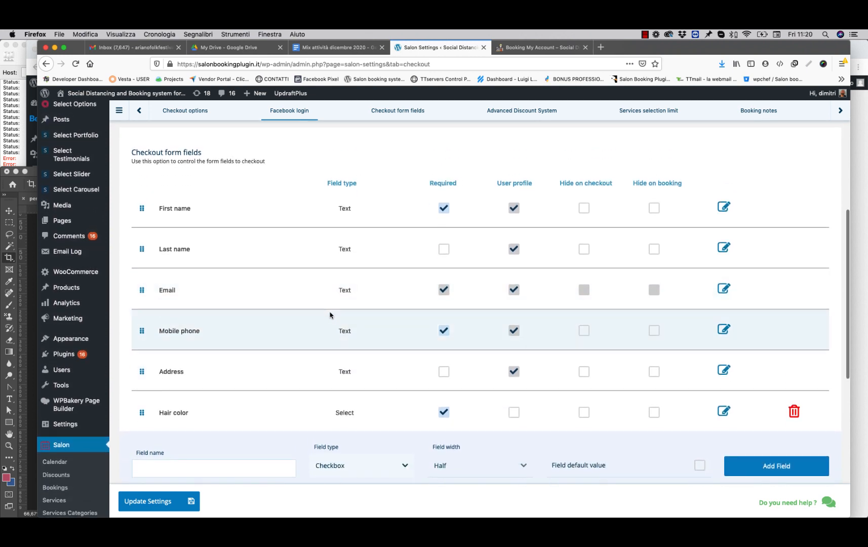